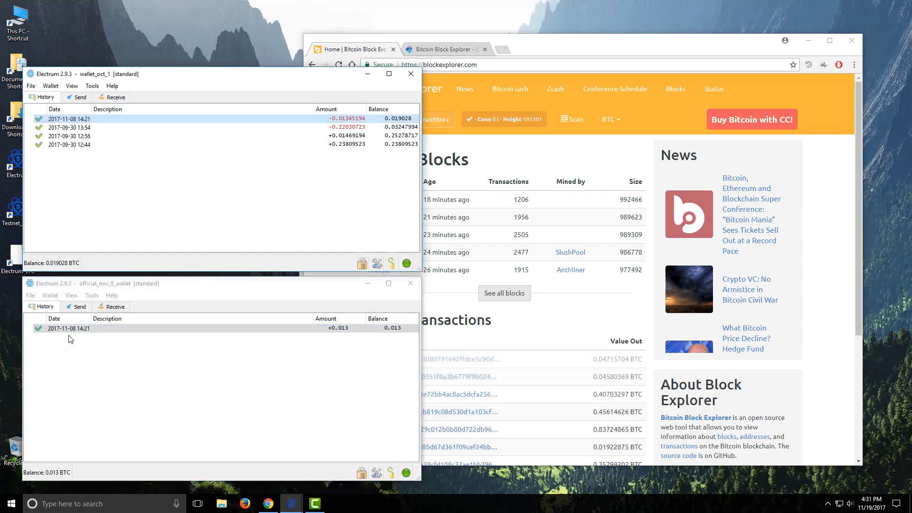
double_click(70, 327)
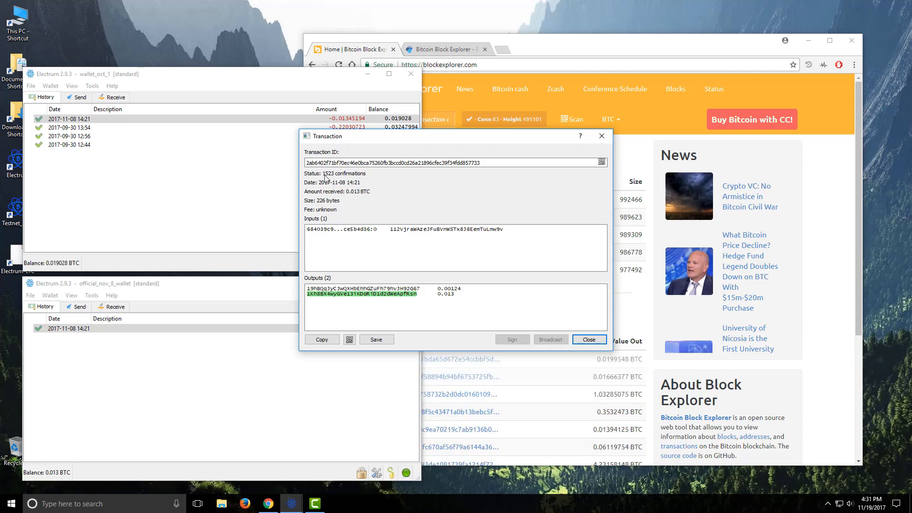
scroll("down", 3)
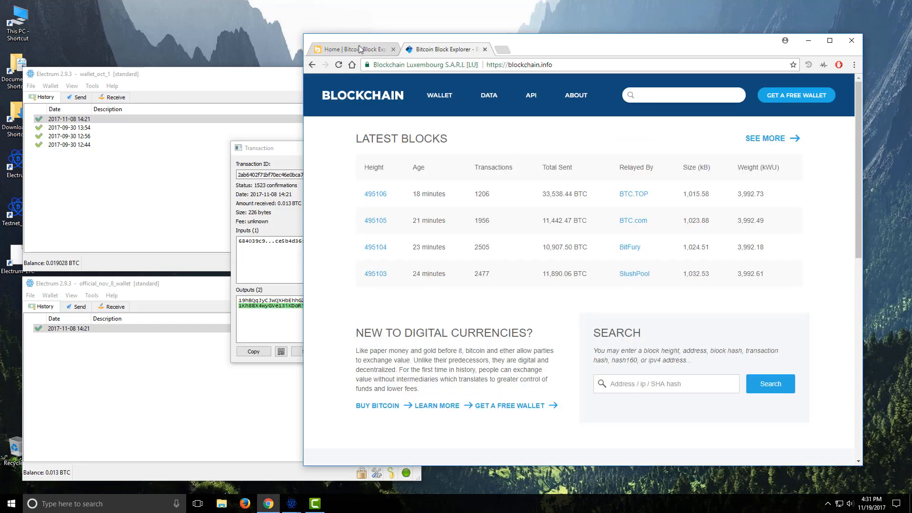
View the transaction on BlockExplorer.com: 226 bytes, 1523 confirmations, 0.013 BTC output
left_click(444, 49)
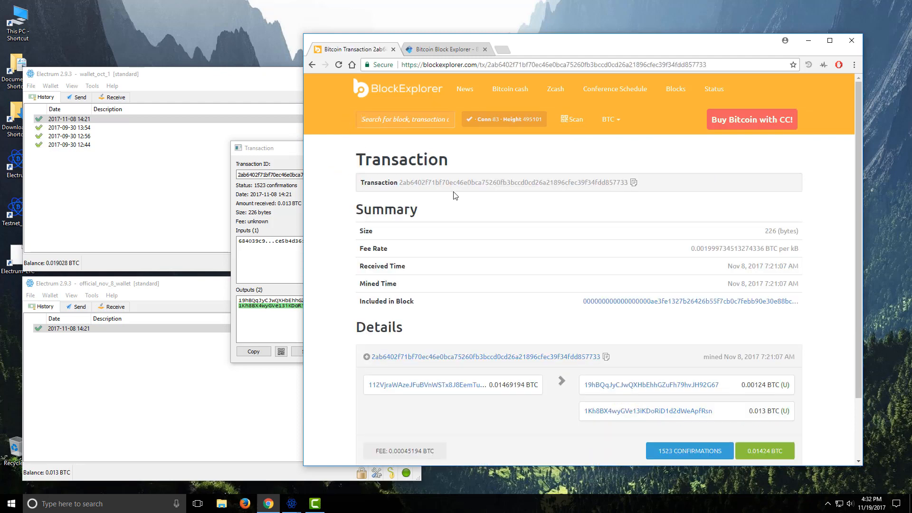
mouse_move(712, 230)
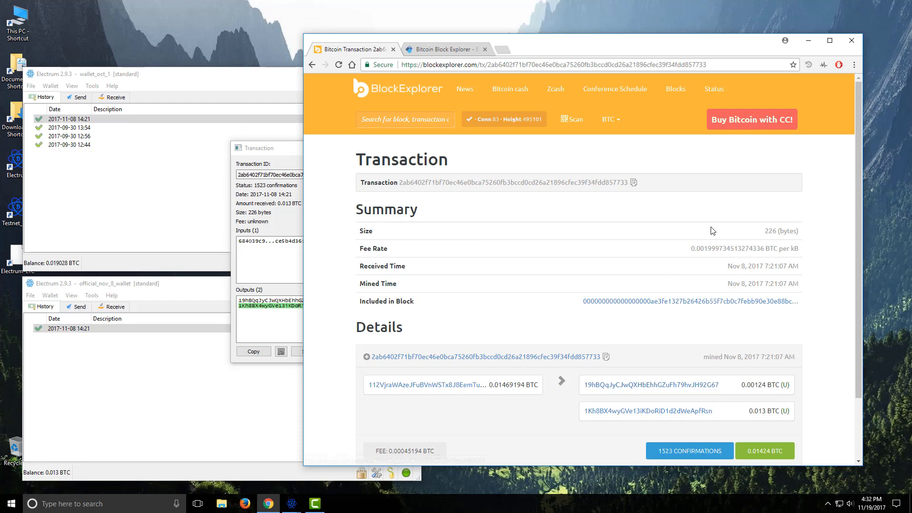
mouse_move(735, 220)
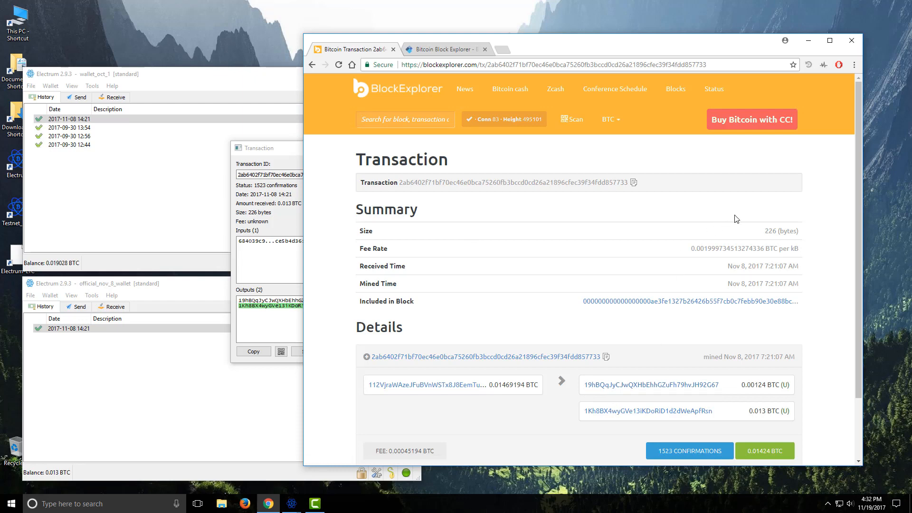
mouse_move(788, 247)
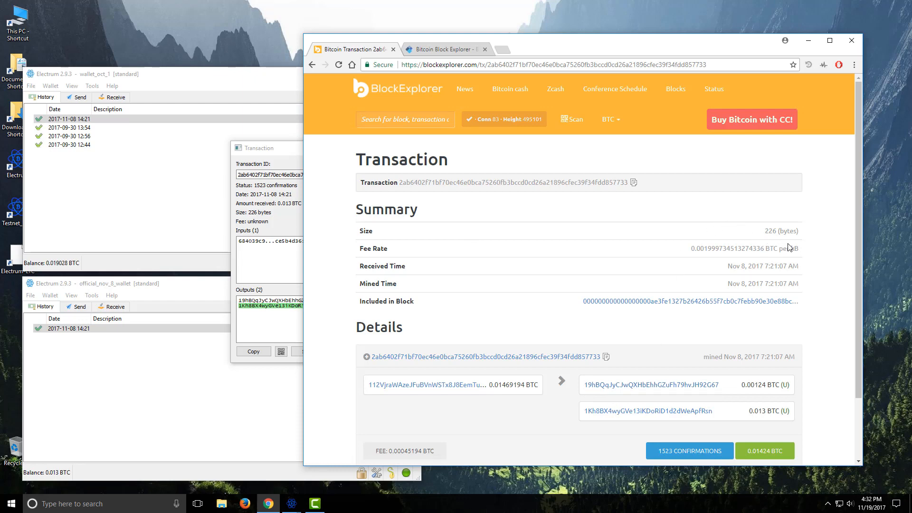
mouse_move(798, 251)
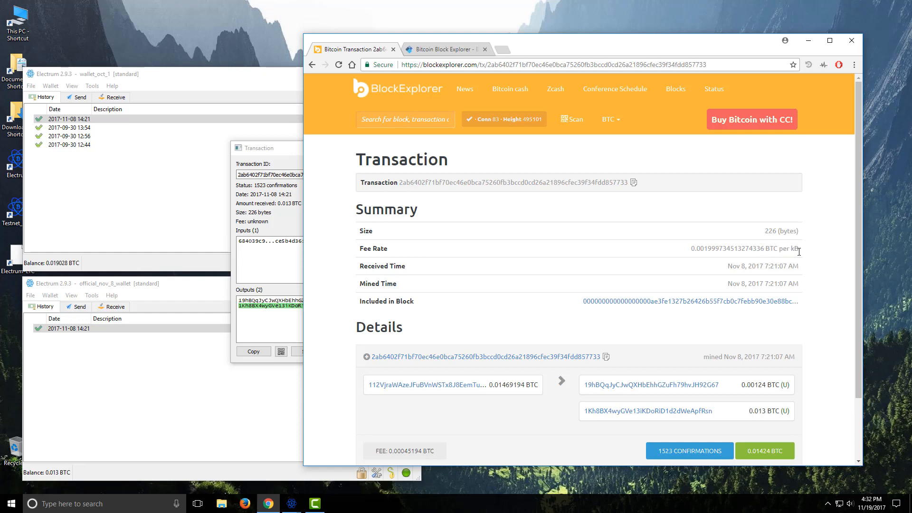
mouse_move(717, 270)
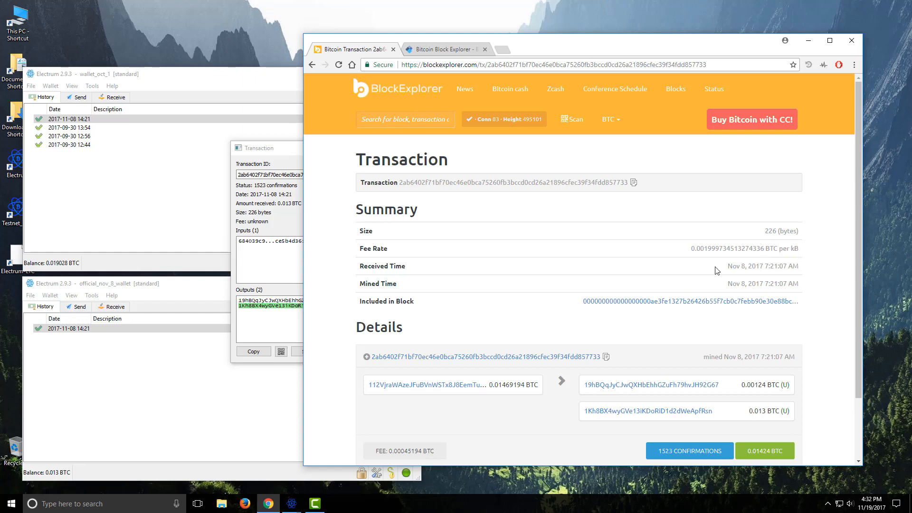
mouse_move(652, 295)
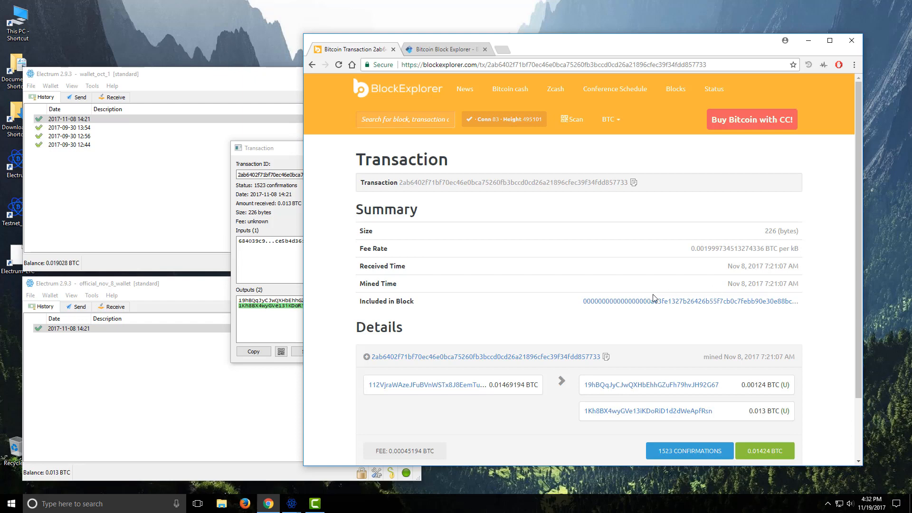
mouse_move(720, 299)
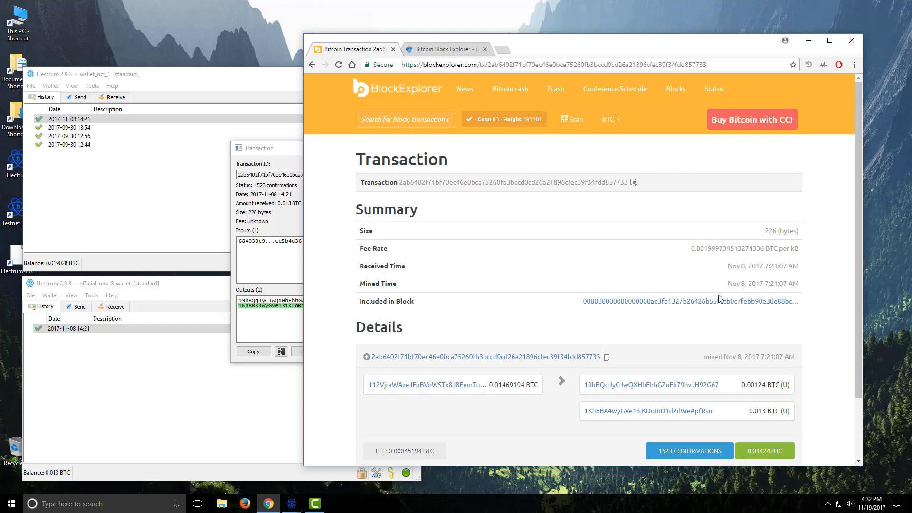
scroll("down", 3)
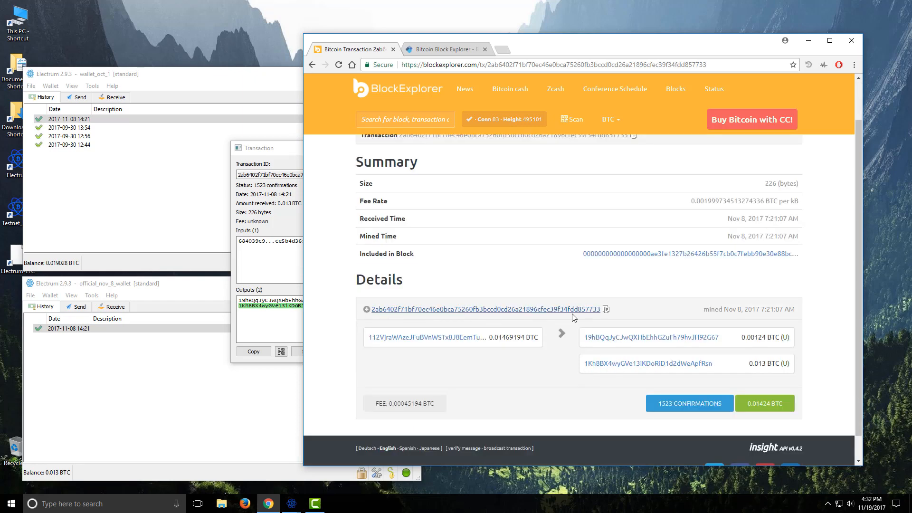
mouse_move(507, 88)
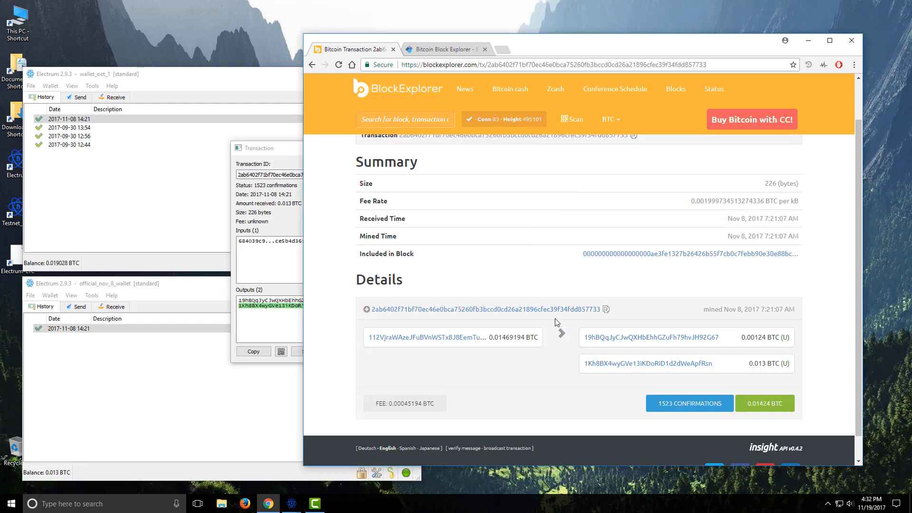
scroll("down", 3)
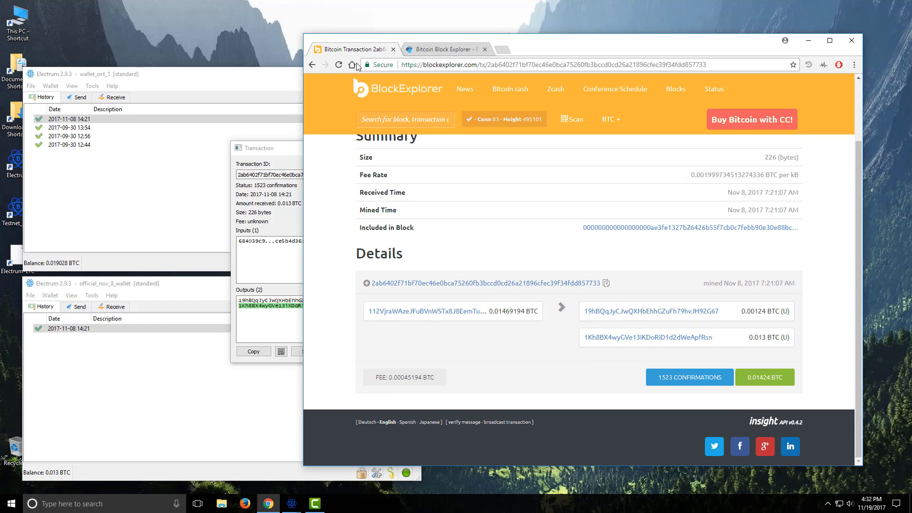
mouse_move(506, 251)
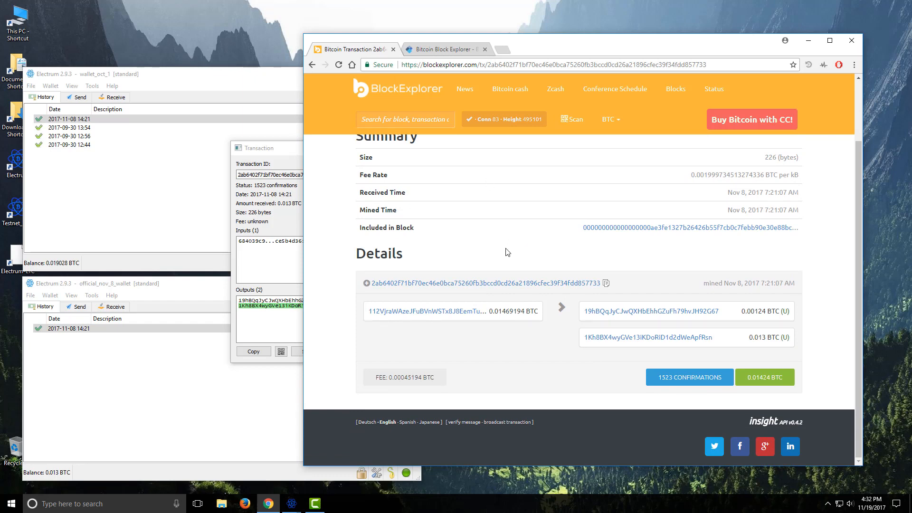
mouse_move(443, 367)
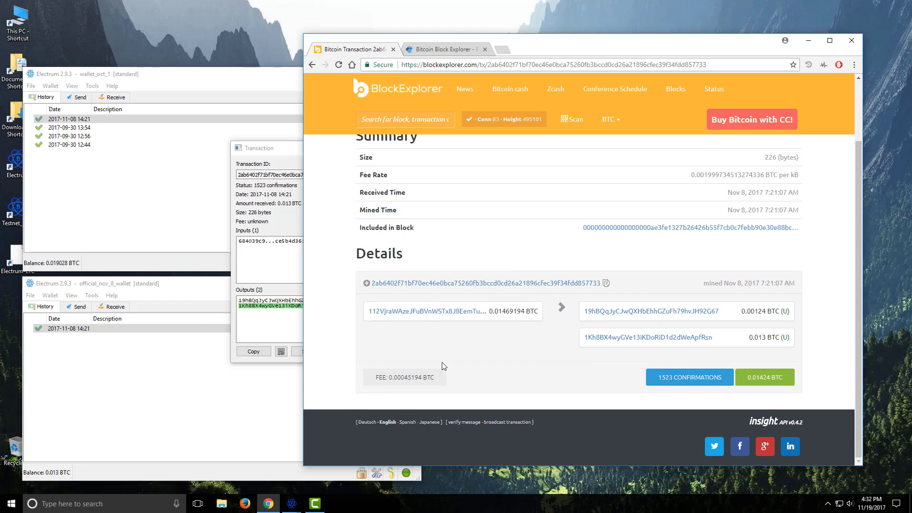
mouse_move(491, 324)
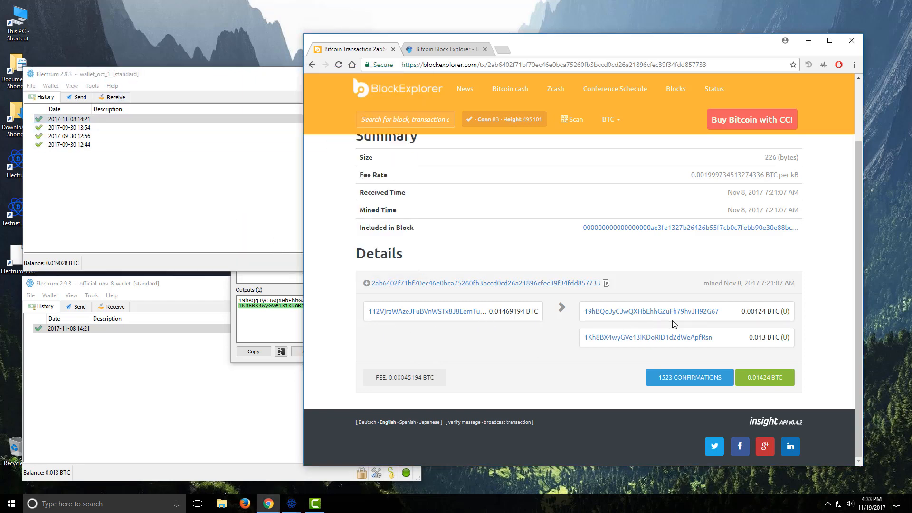
mouse_move(658, 324)
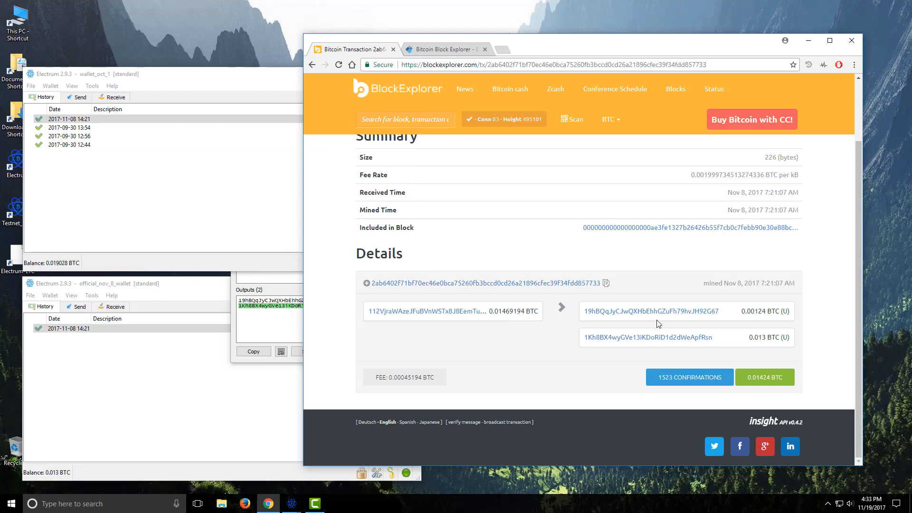
mouse_move(590, 333)
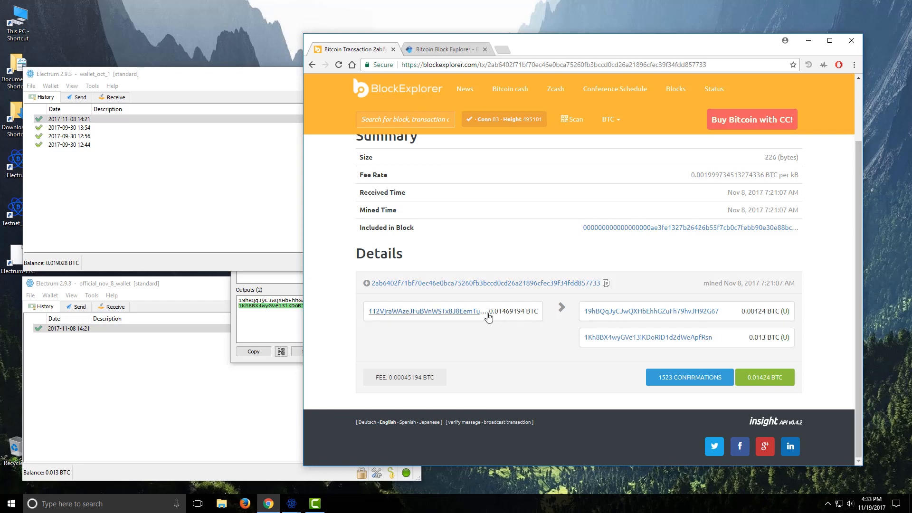
mouse_move(497, 322)
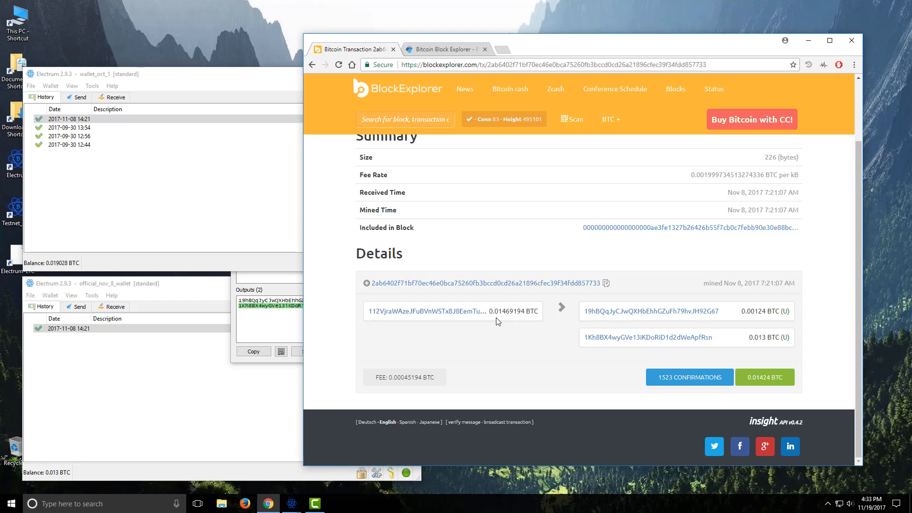
mouse_move(522, 323)
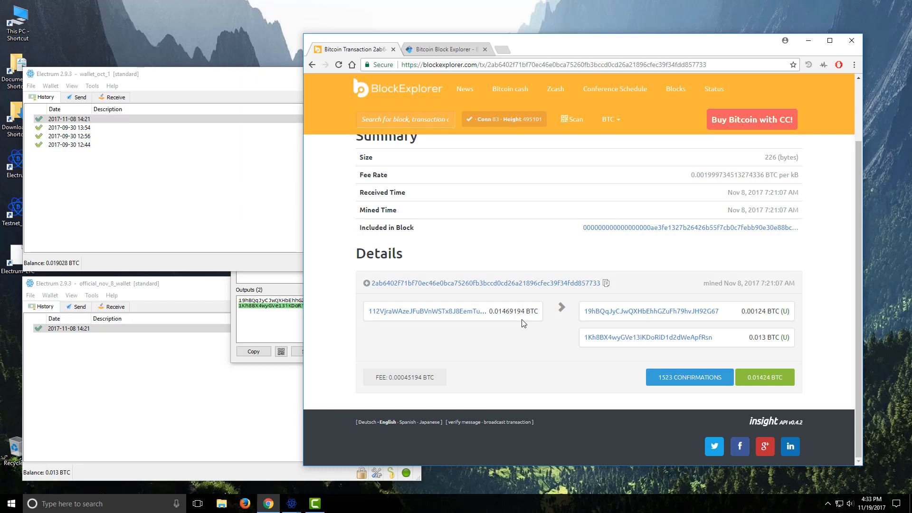
mouse_move(532, 337)
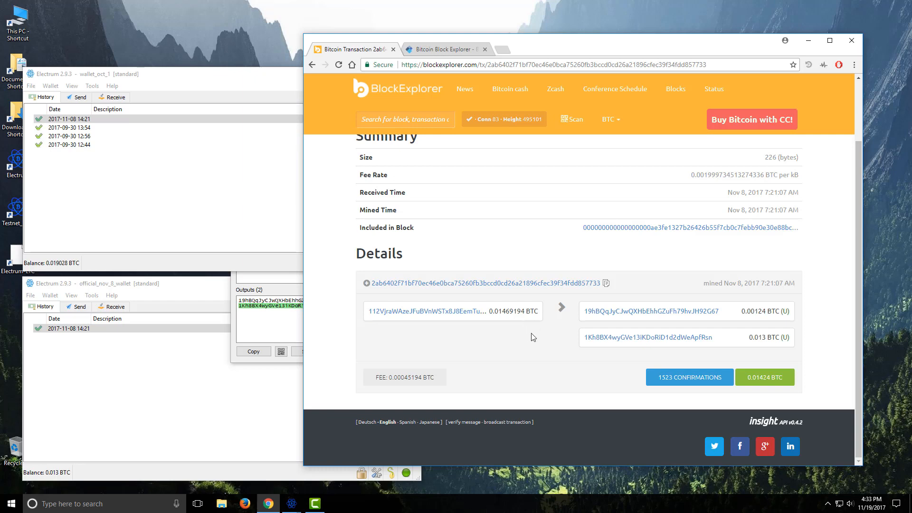
mouse_move(763, 348)
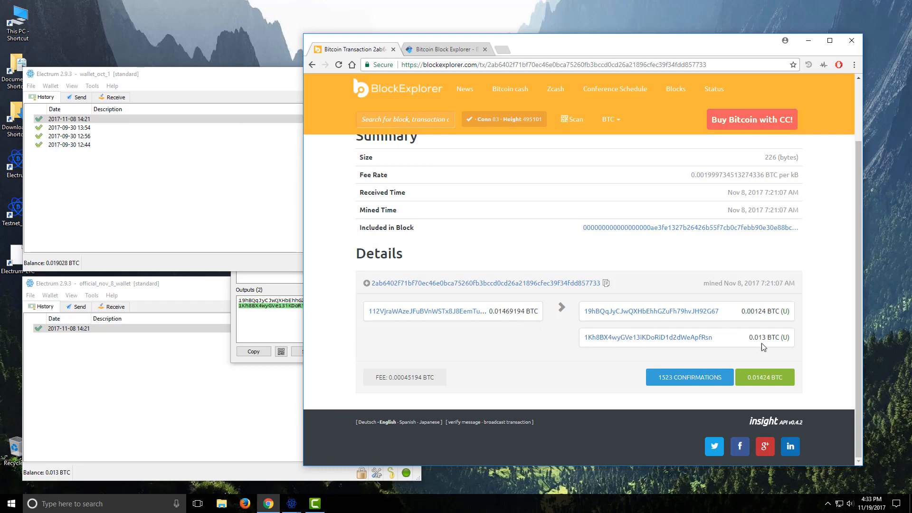
mouse_move(767, 349)
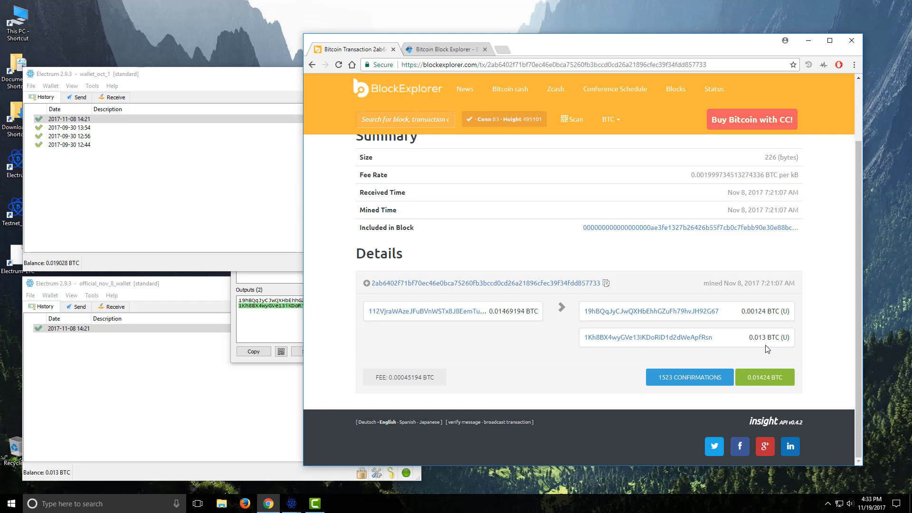
mouse_move(690, 337)
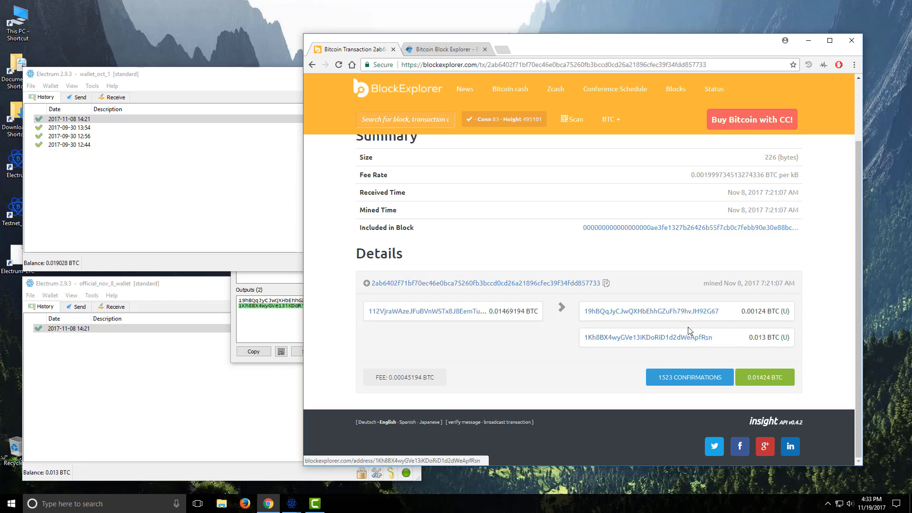
mouse_move(758, 330)
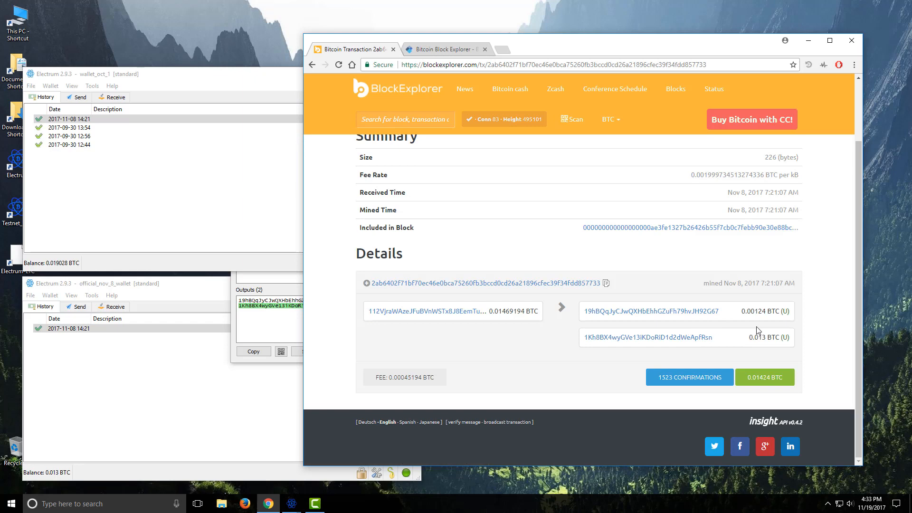
mouse_move(779, 323)
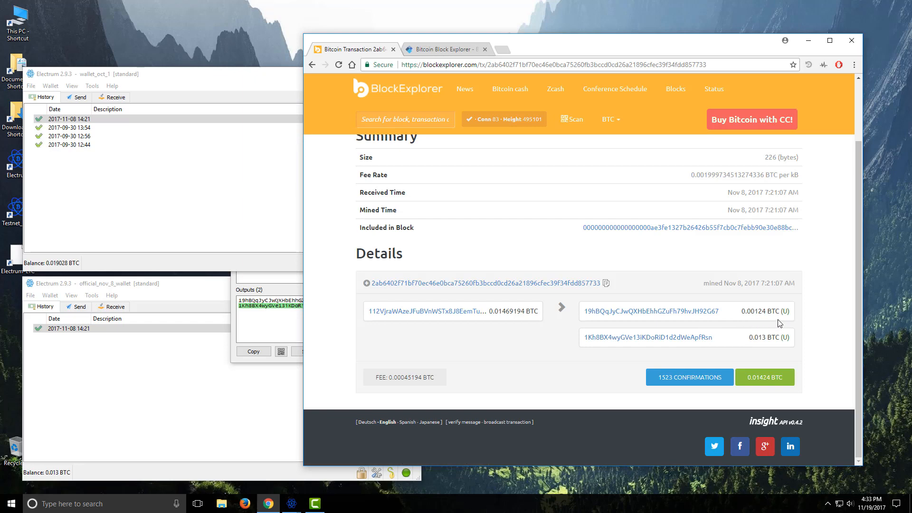
mouse_move(746, 323)
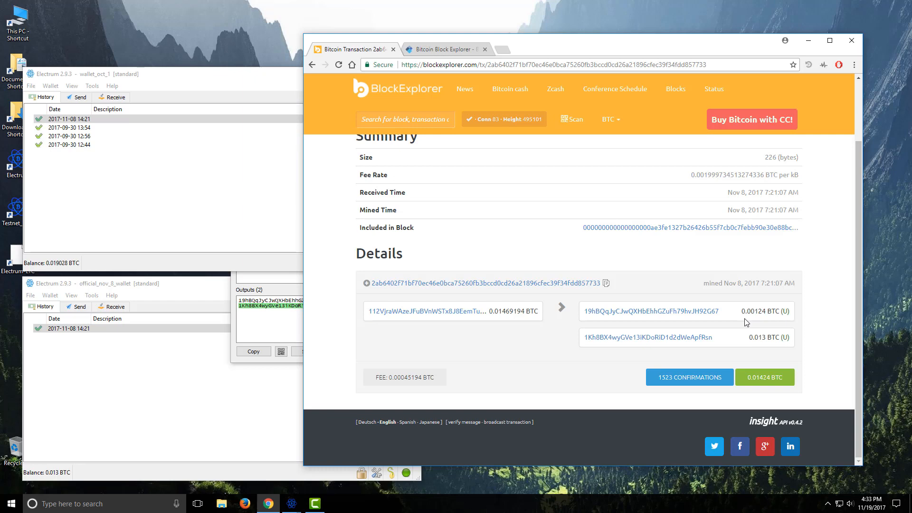
mouse_move(610, 322)
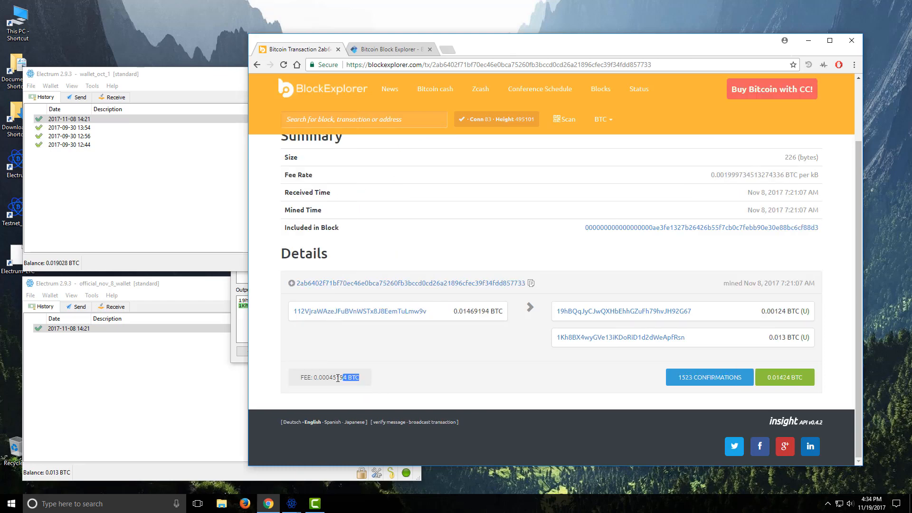
double_click(336, 377)
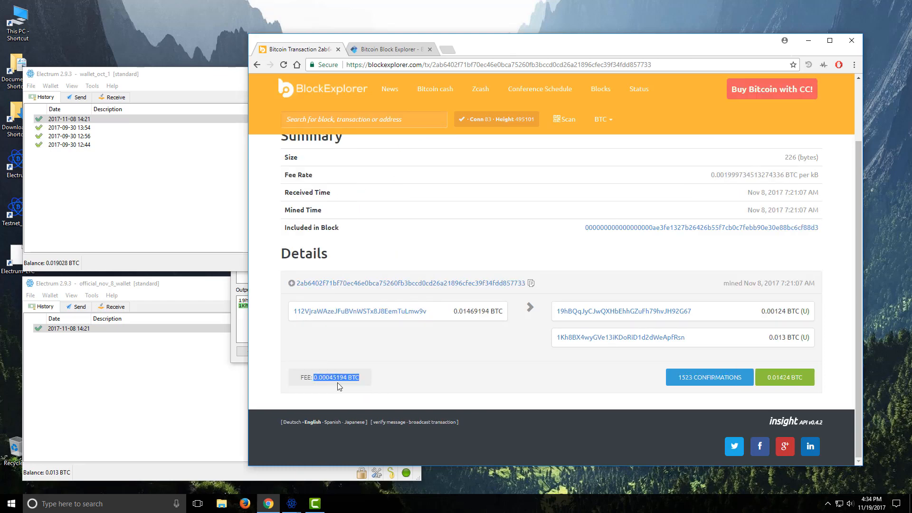
left_click(330, 377)
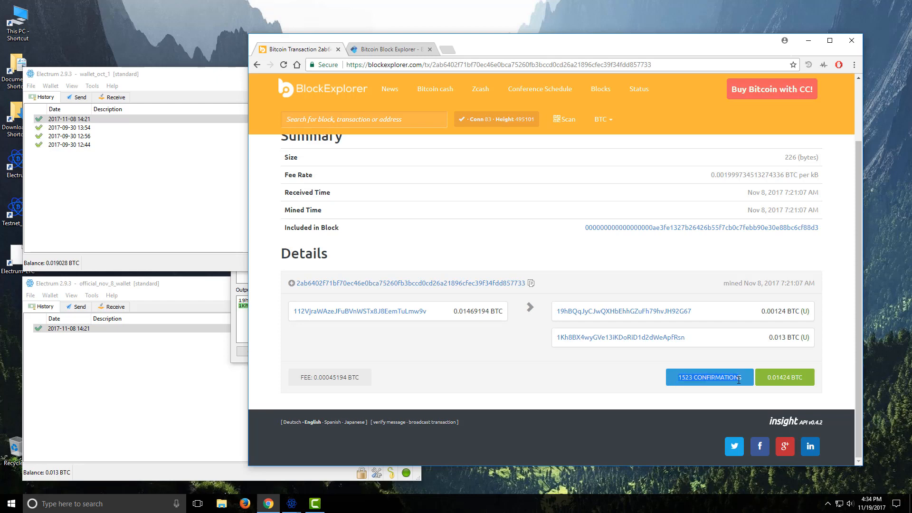
scroll("up", 3)
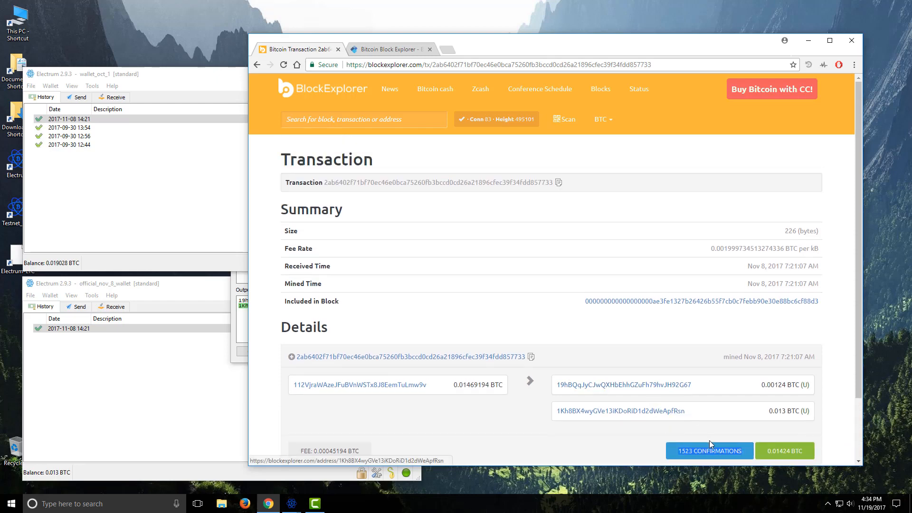
scroll("down", 3)
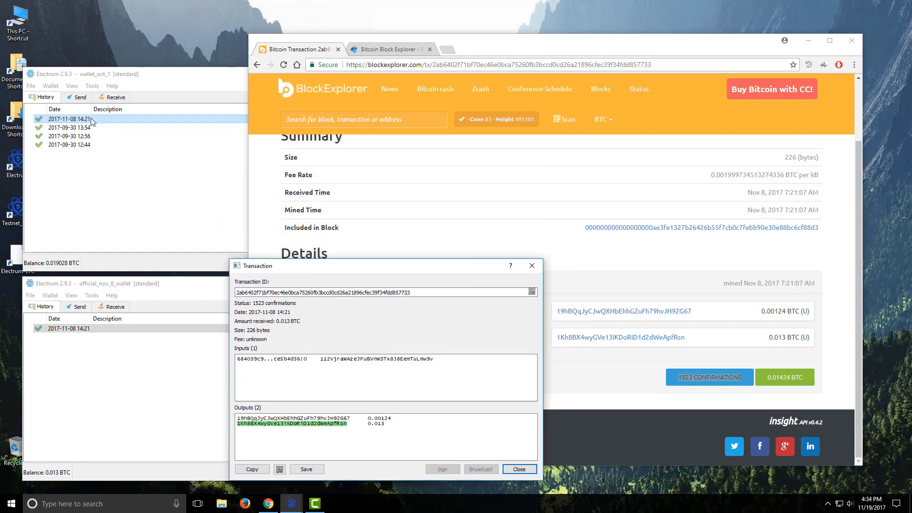
mouse_move(71, 118)
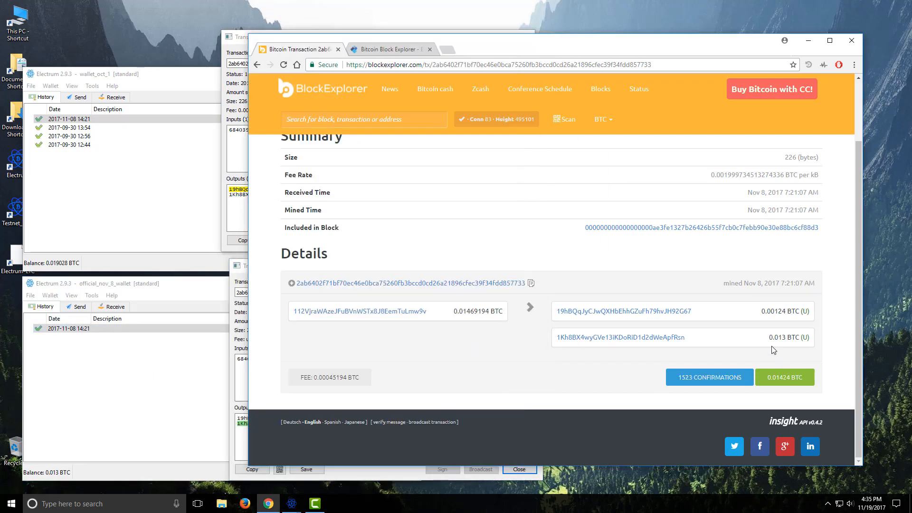
mouse_move(787, 336)
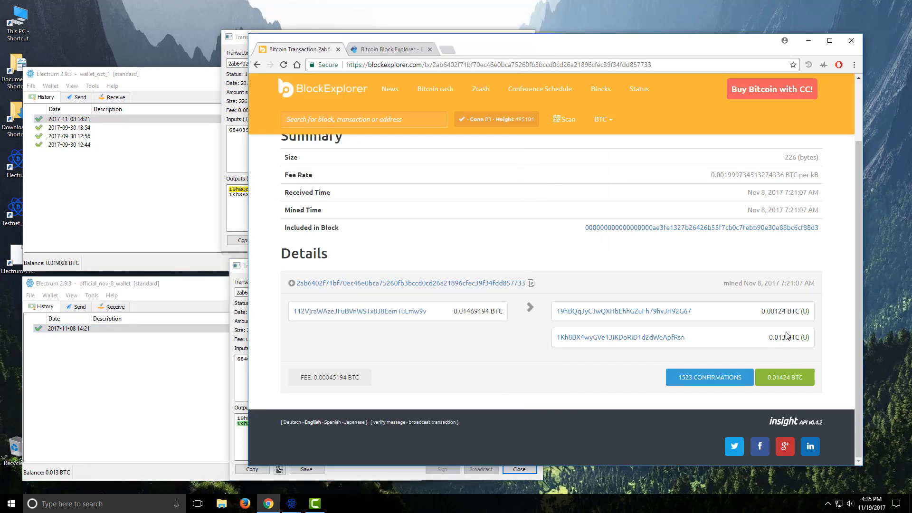
mouse_move(781, 388)
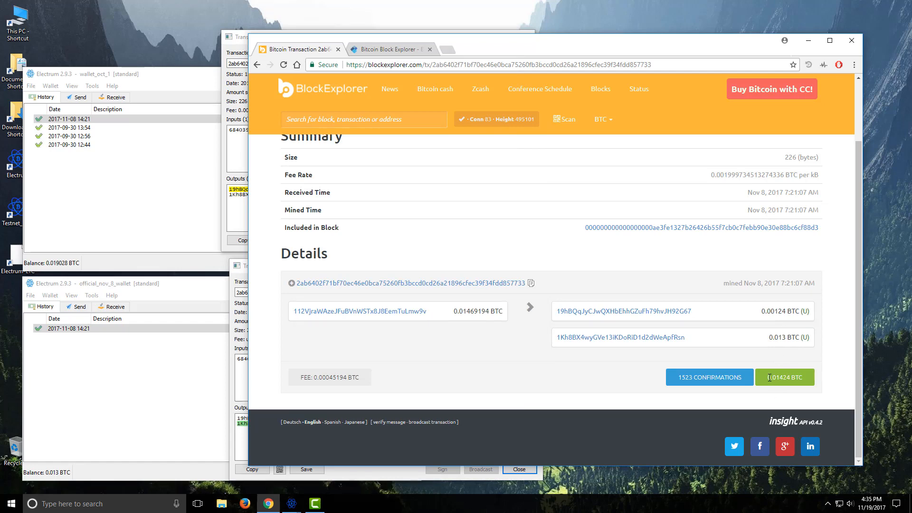
scroll("up", 3)
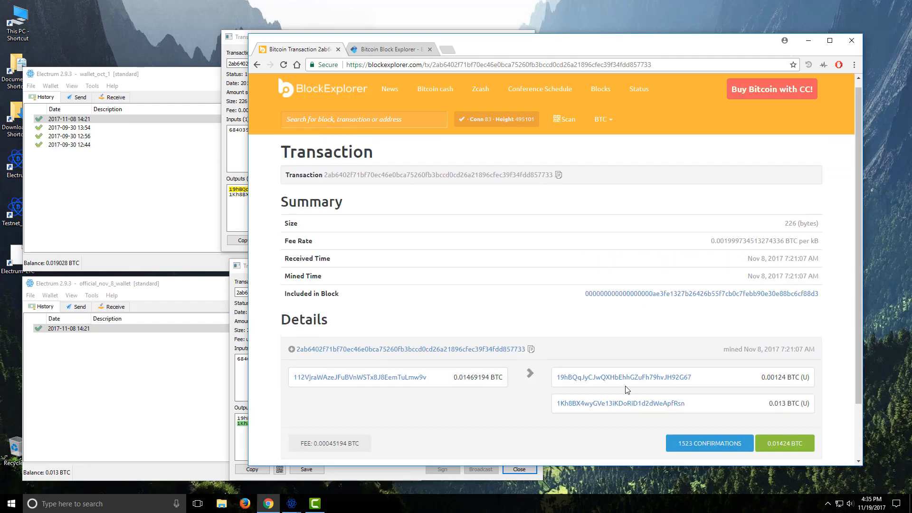
scroll("down", 3)
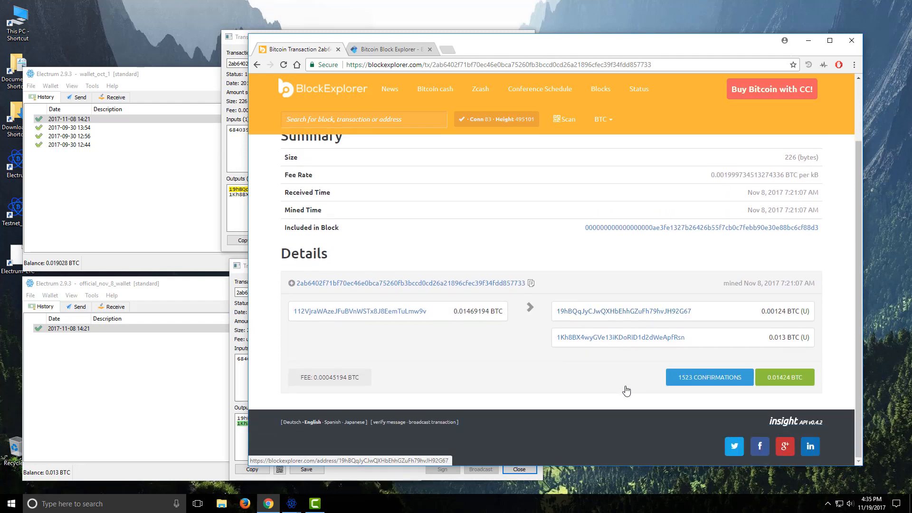
mouse_move(389, 49)
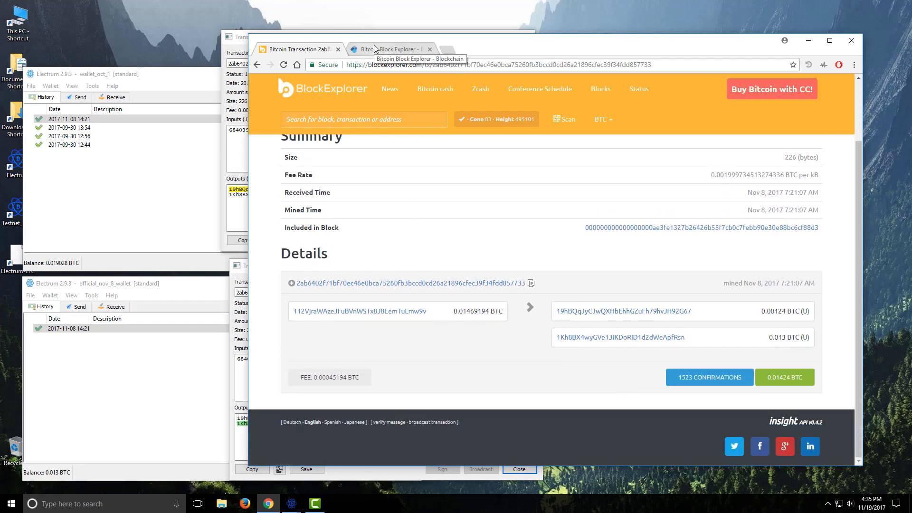
Search the copied transaction ID on Blockchain.info to see 1523 confirmations and the 0.00045194 BTC fee
right_click(683, 94)
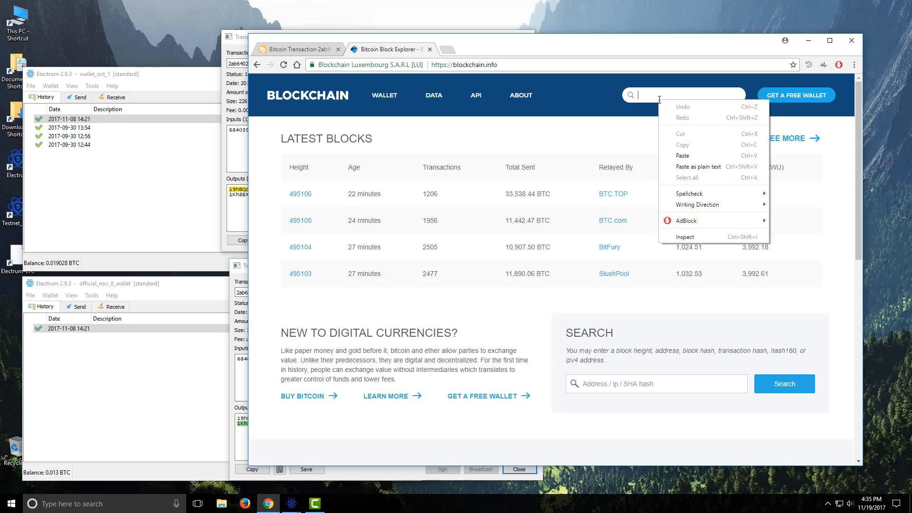
left_click(682, 154)
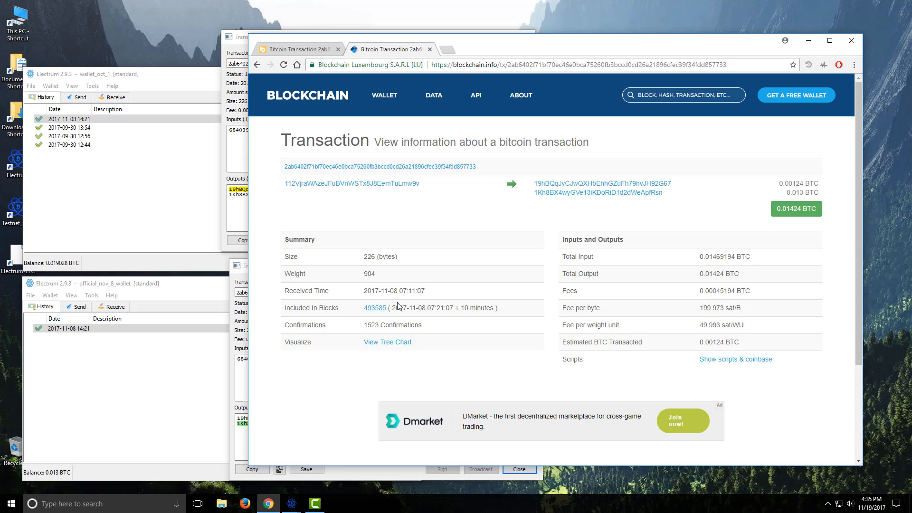
mouse_move(443, 315)
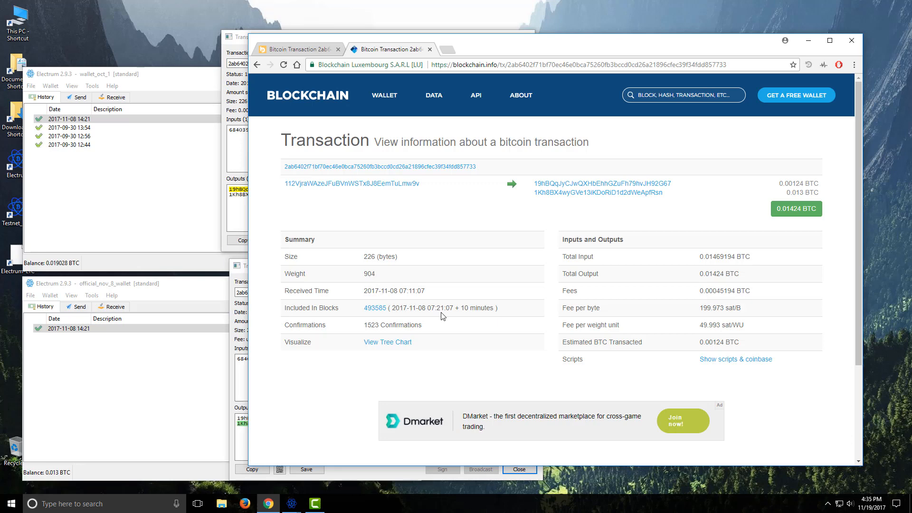
mouse_move(393, 335)
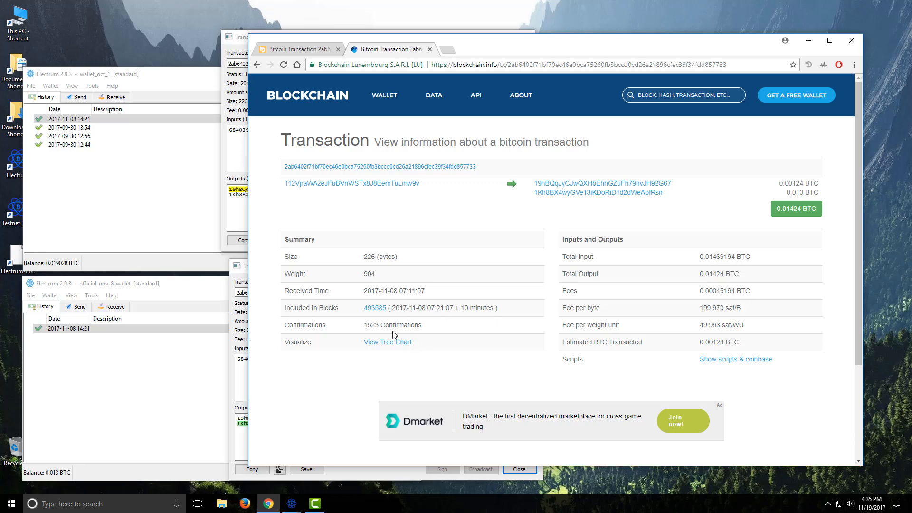
mouse_move(484, 300)
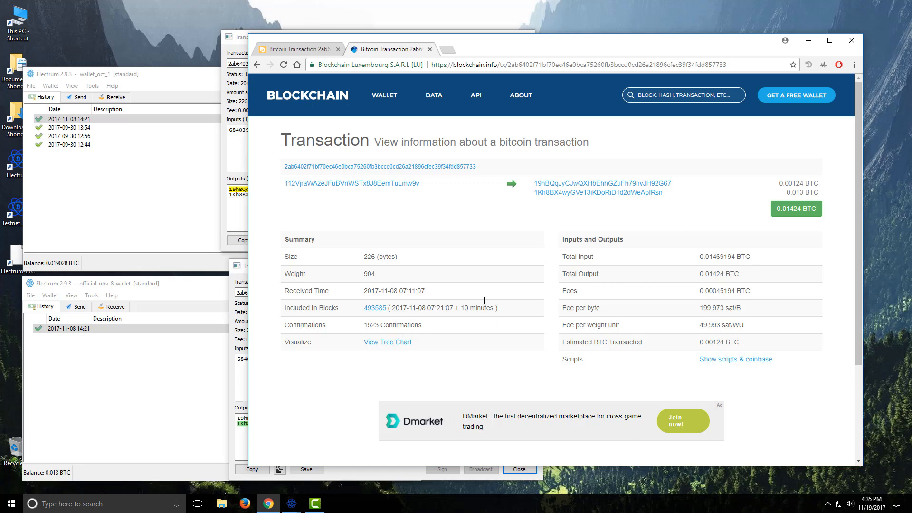
mouse_move(703, 289)
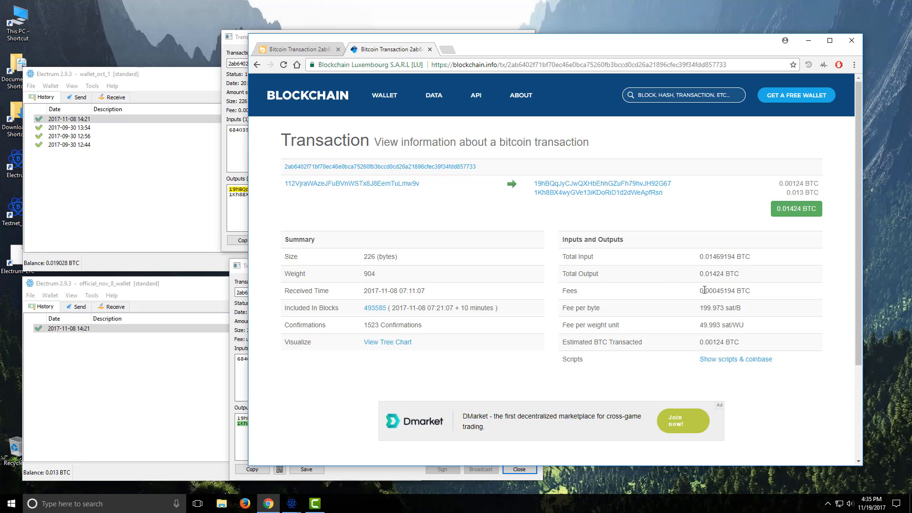
mouse_move(723, 274)
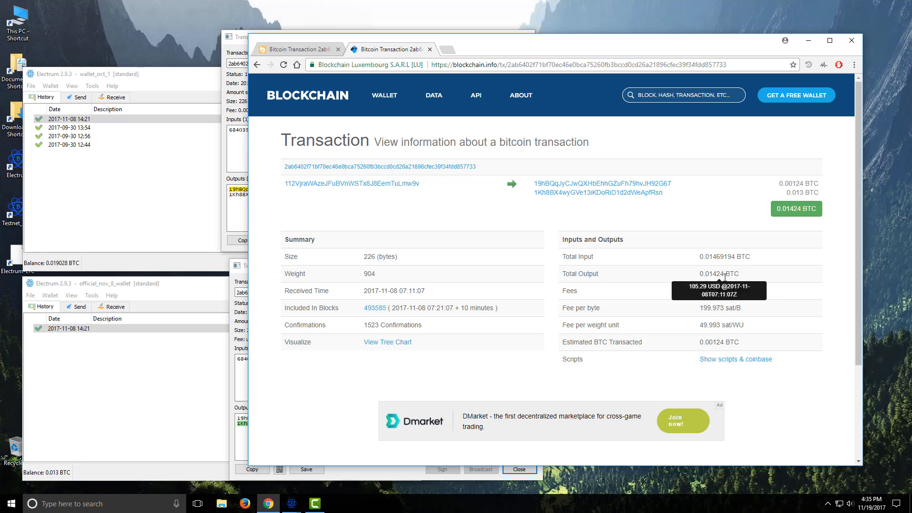
mouse_move(662, 323)
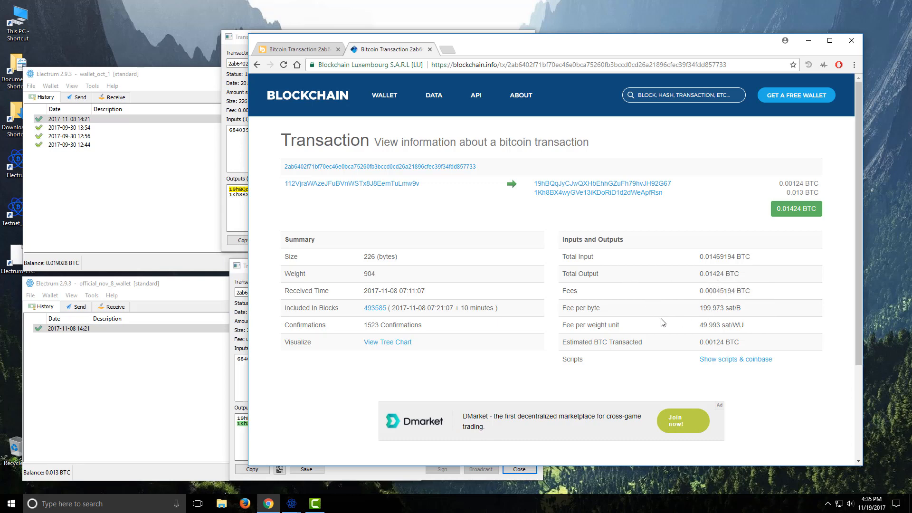
mouse_move(696, 332)
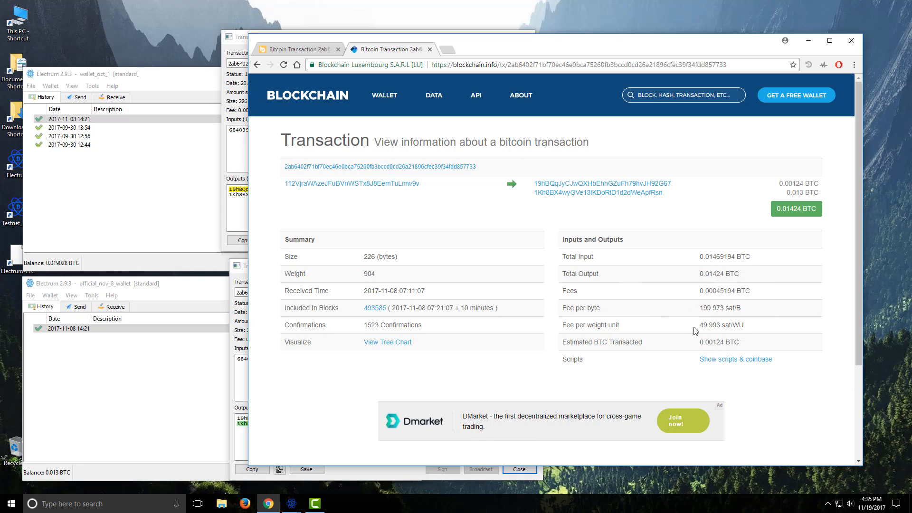
mouse_move(323, 200)
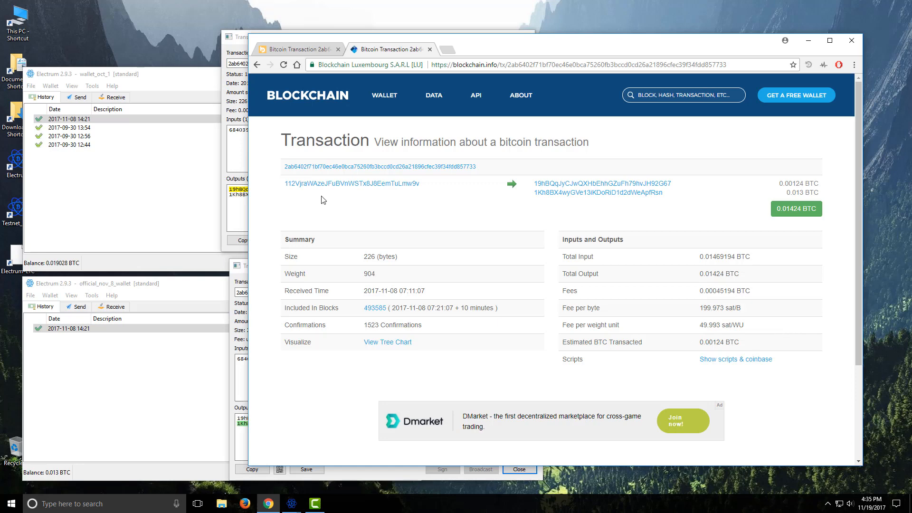
mouse_move(641, 181)
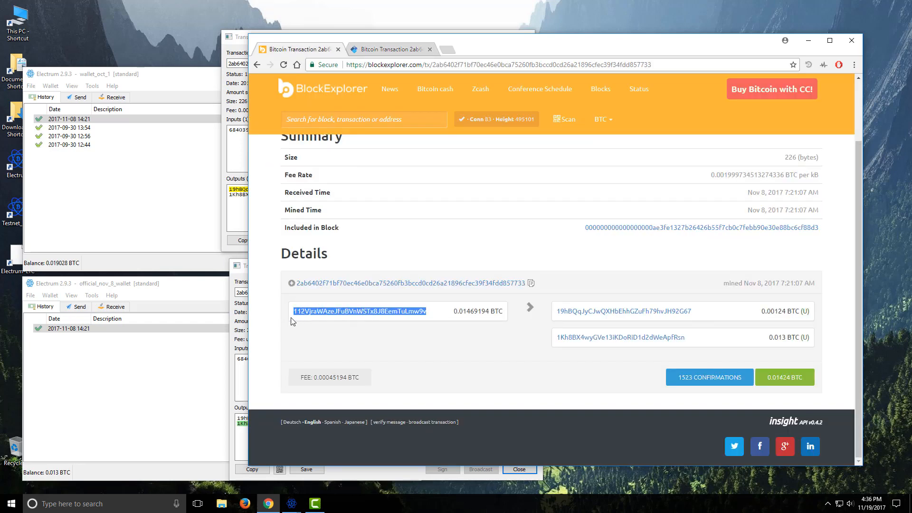
Look up sender address 112VjraW… on BlockExplorer.com: 0 BTC balance, 0.25278717 BTC received, 4 transactions
right_click(351, 311)
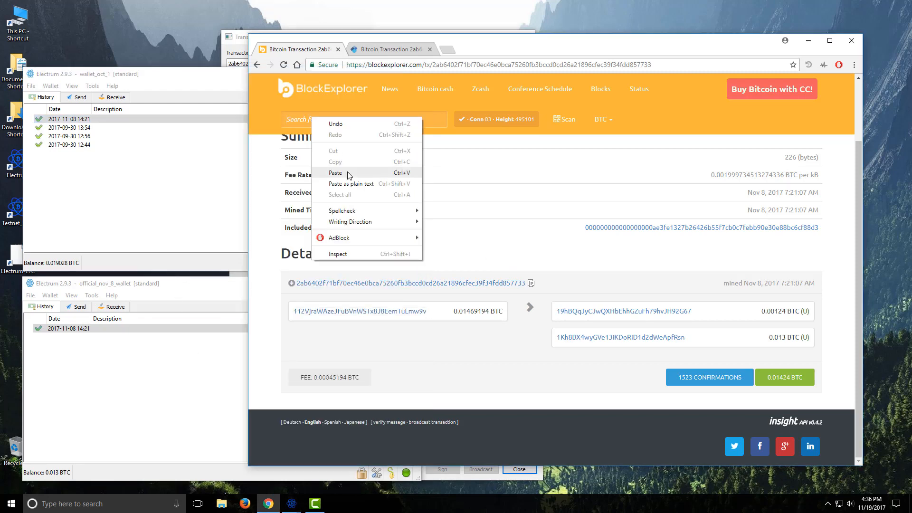
left_click(335, 173)
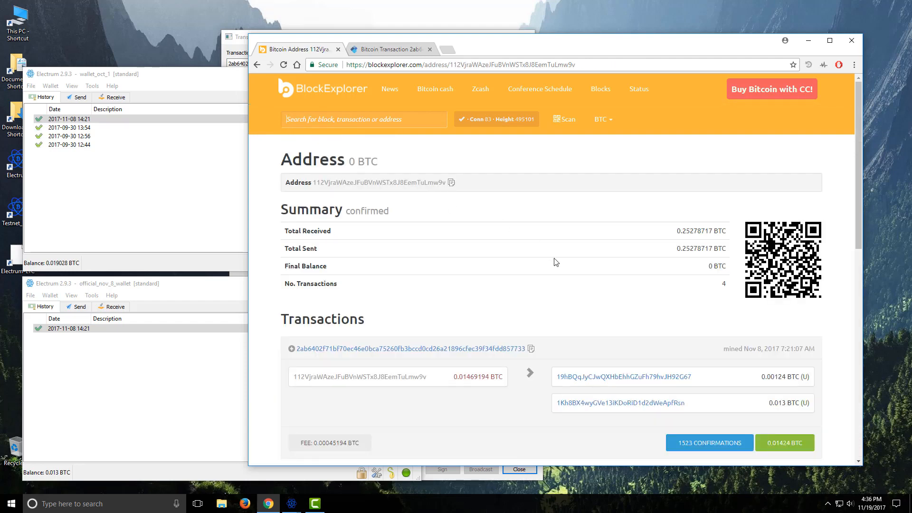
scroll("down", 3)
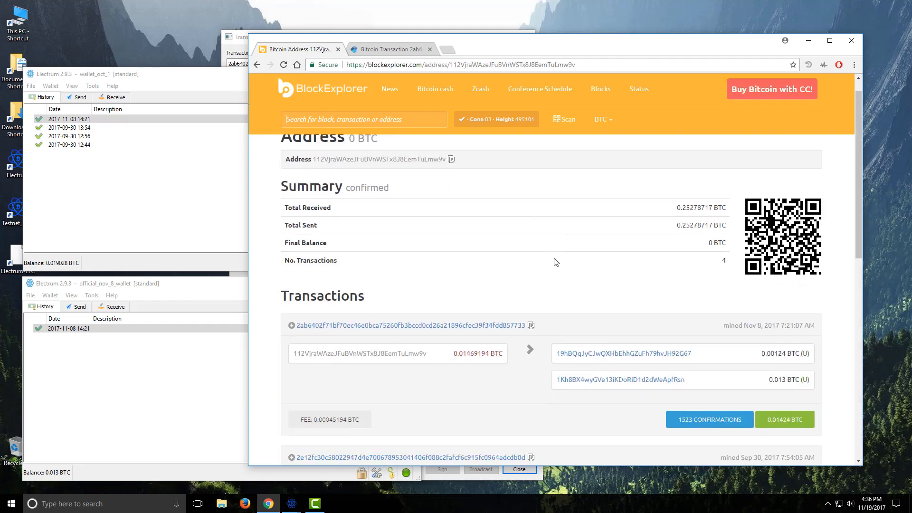
scroll("down", 3)
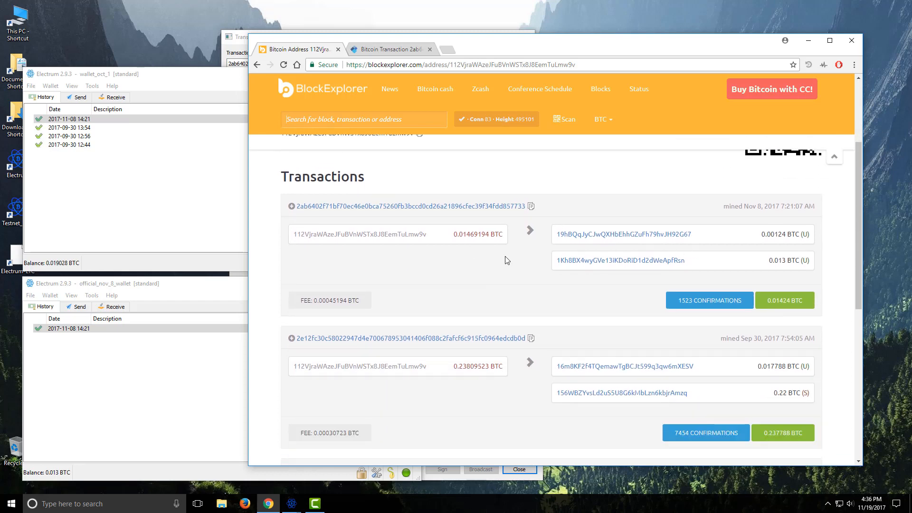
mouse_move(327, 313)
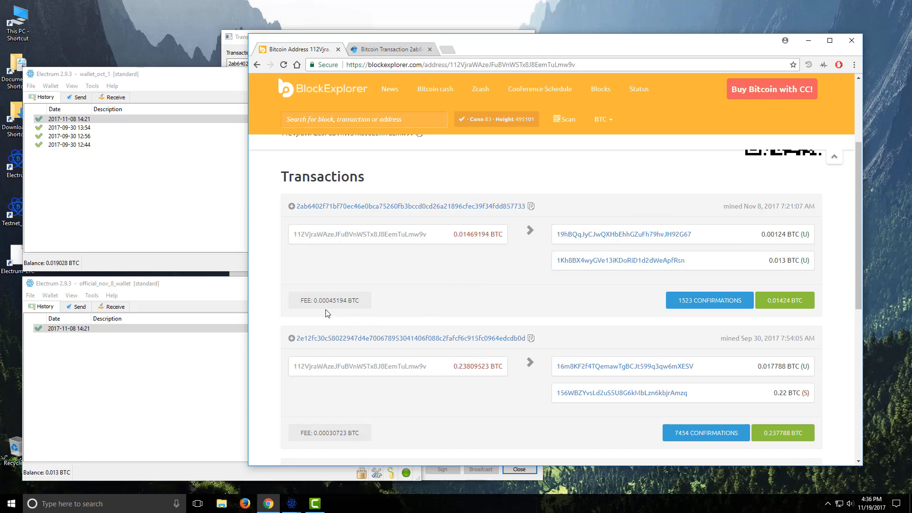
scroll("down", 3)
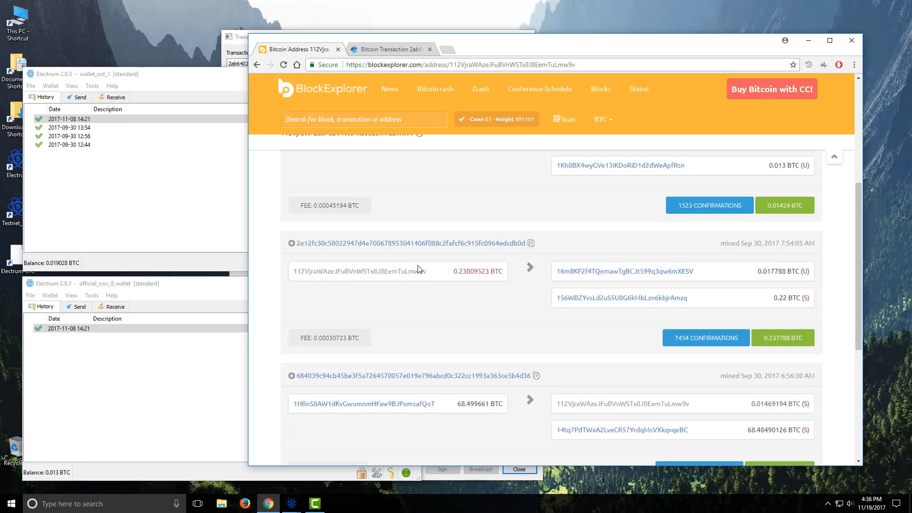
mouse_move(376, 292)
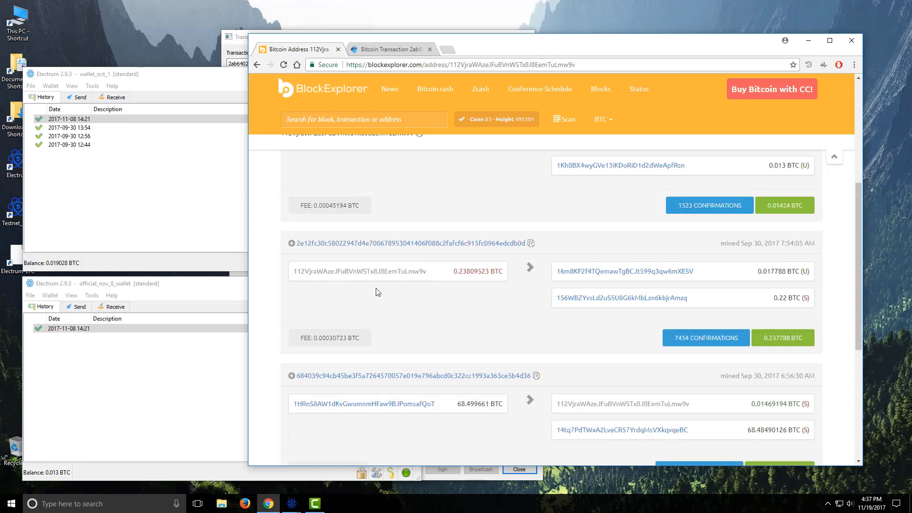
mouse_move(437, 295)
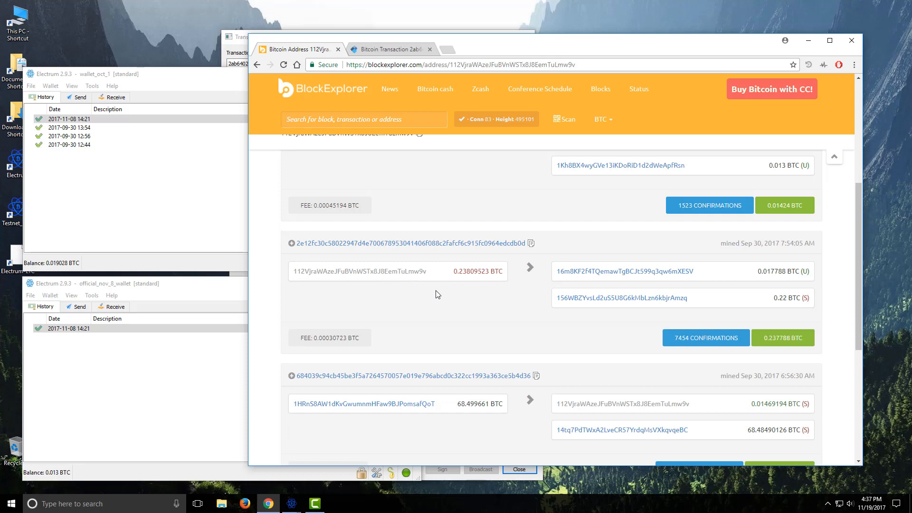
mouse_move(475, 274)
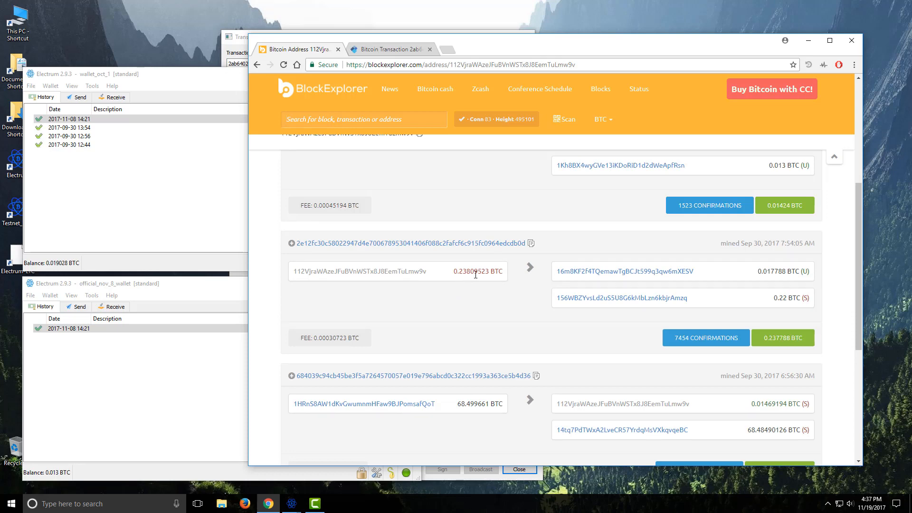
mouse_move(772, 304)
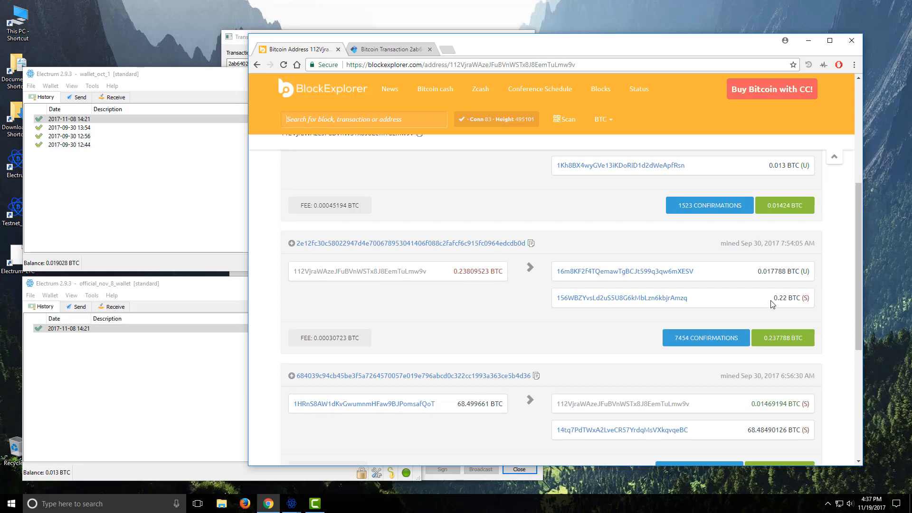
mouse_move(787, 313)
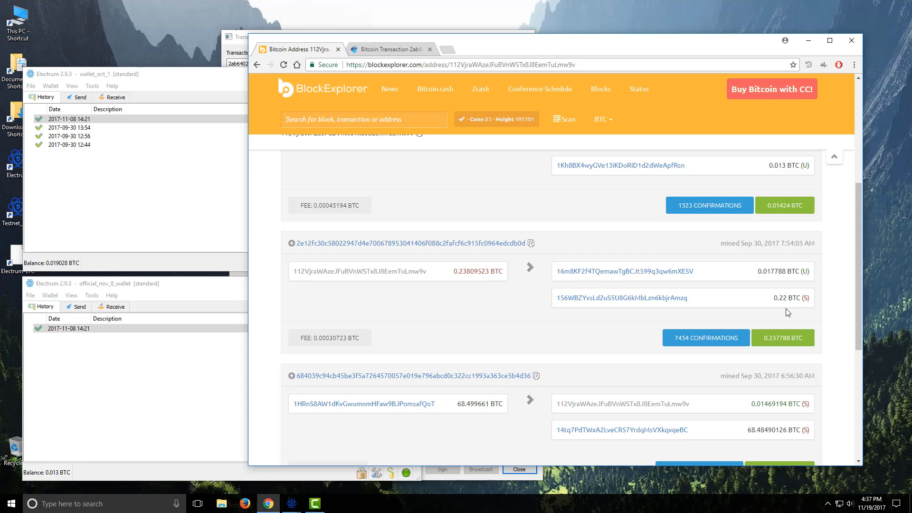
mouse_move(683, 351)
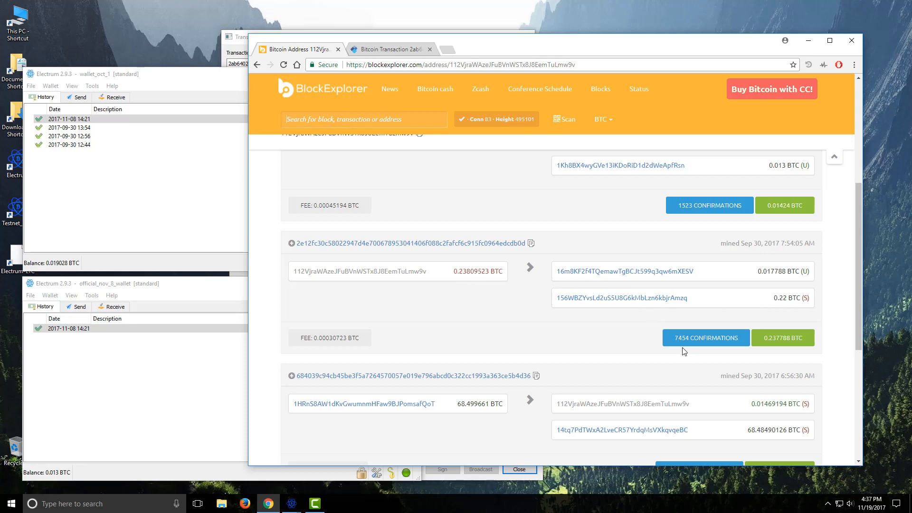
mouse_move(710, 353)
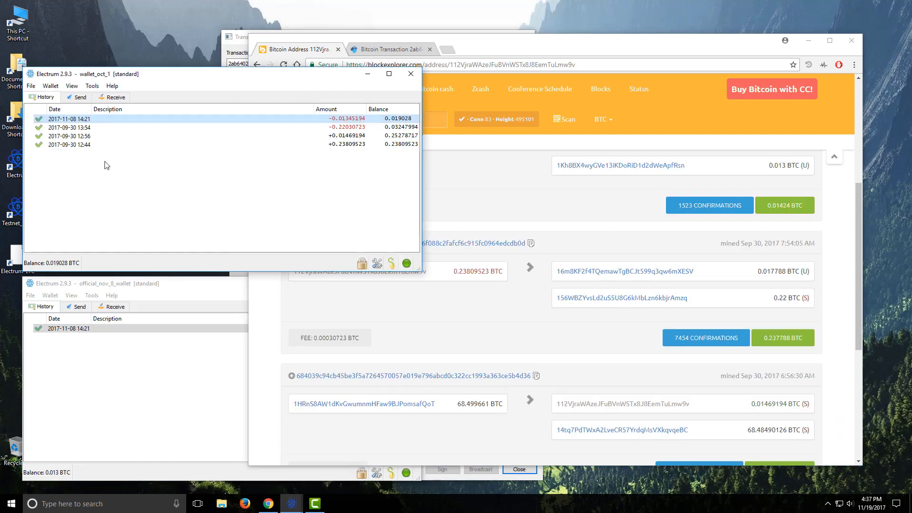
mouse_move(132, 112)
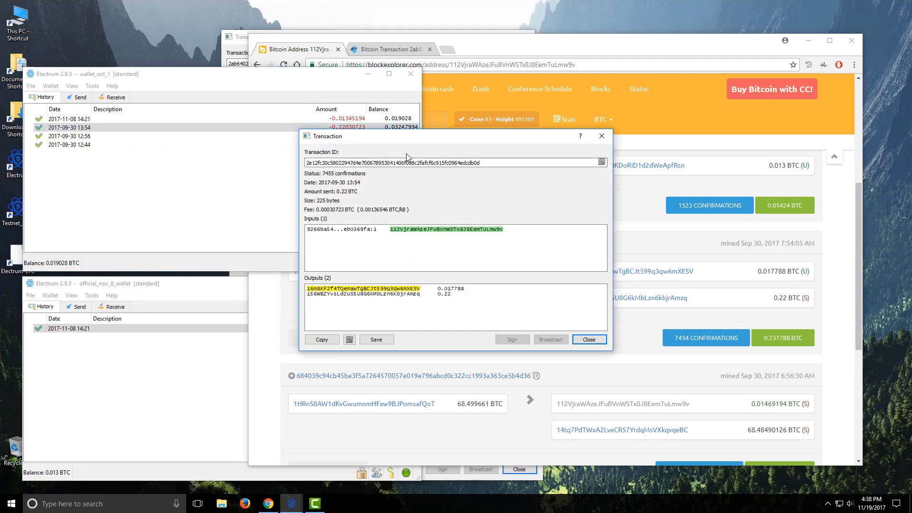
left_click(588, 339)
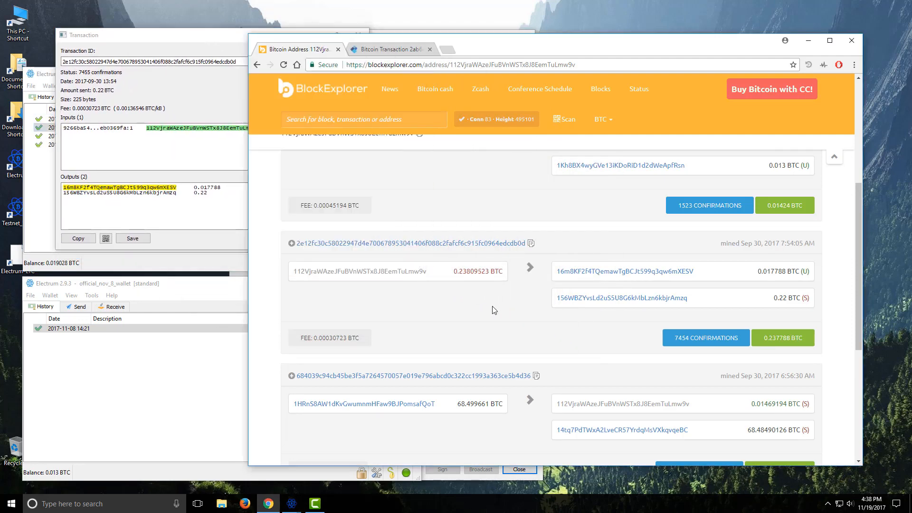
mouse_move(423, 276)
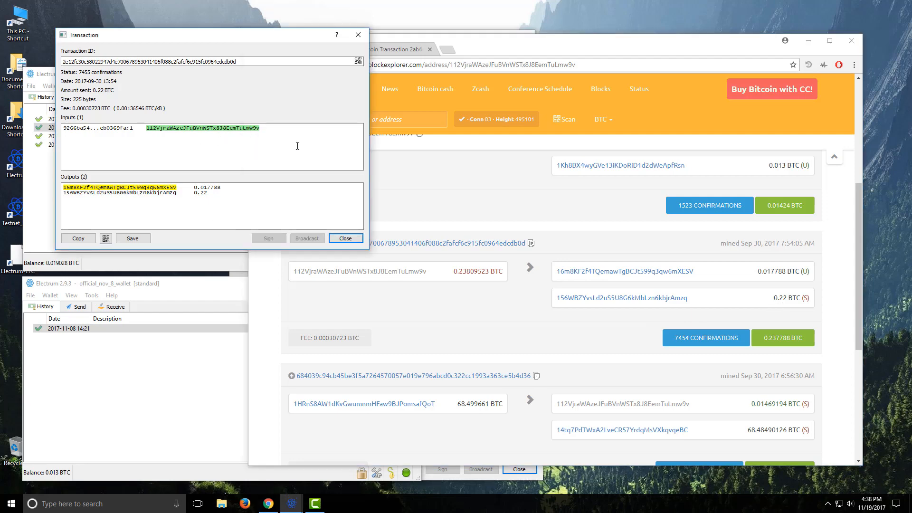
mouse_move(492, 222)
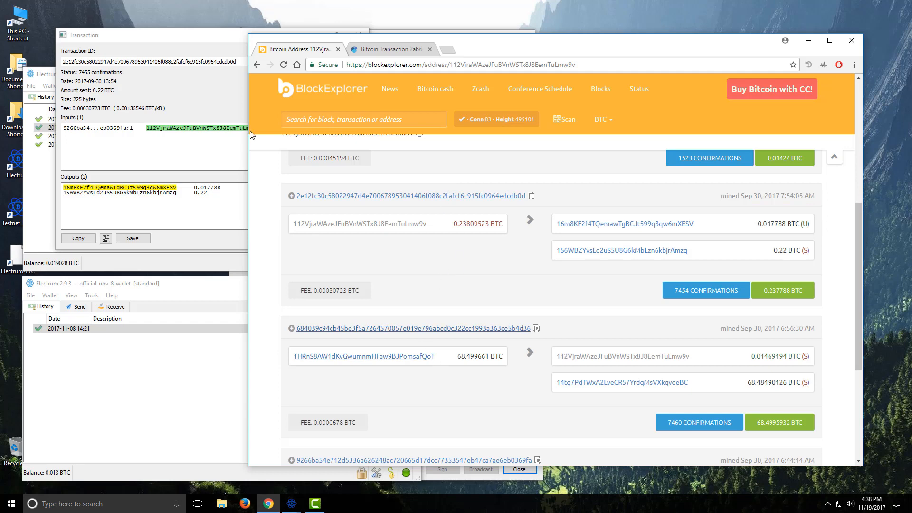
mouse_move(491, 280)
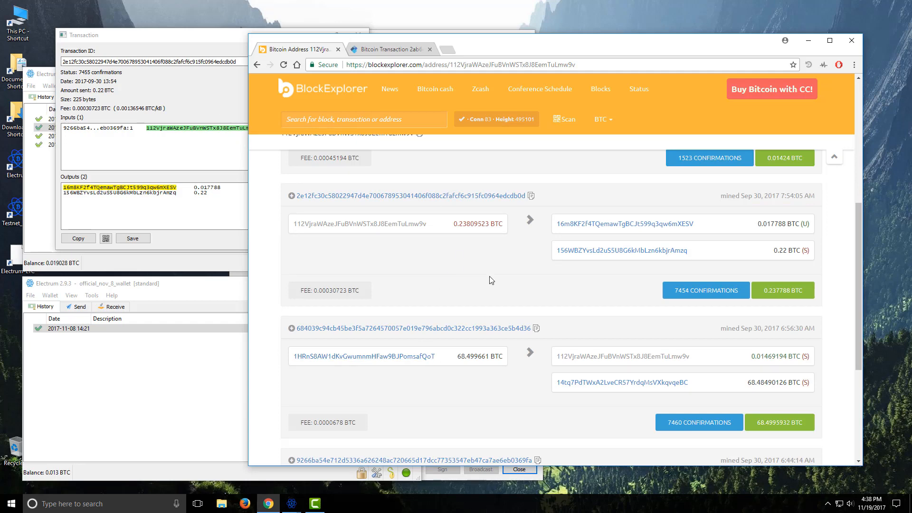
Review the sender's address history, then close the Sep 30 transaction details, leaving wallet_oct_1's 0.019028 BTC balance
scroll("down", 3)
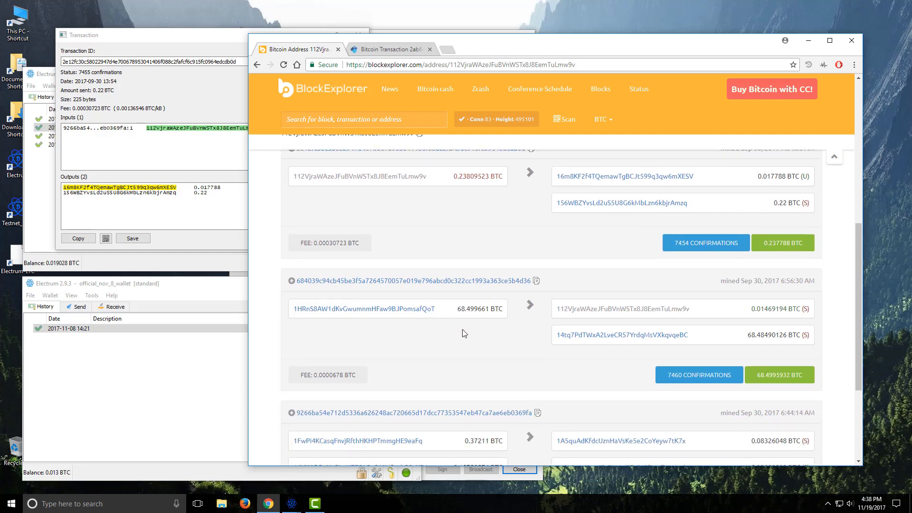
mouse_move(620, 352)
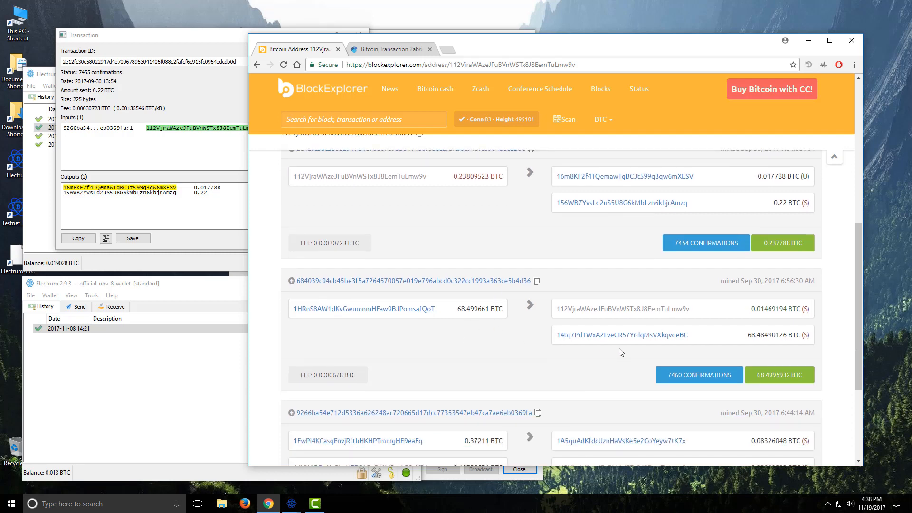
mouse_move(493, 257)
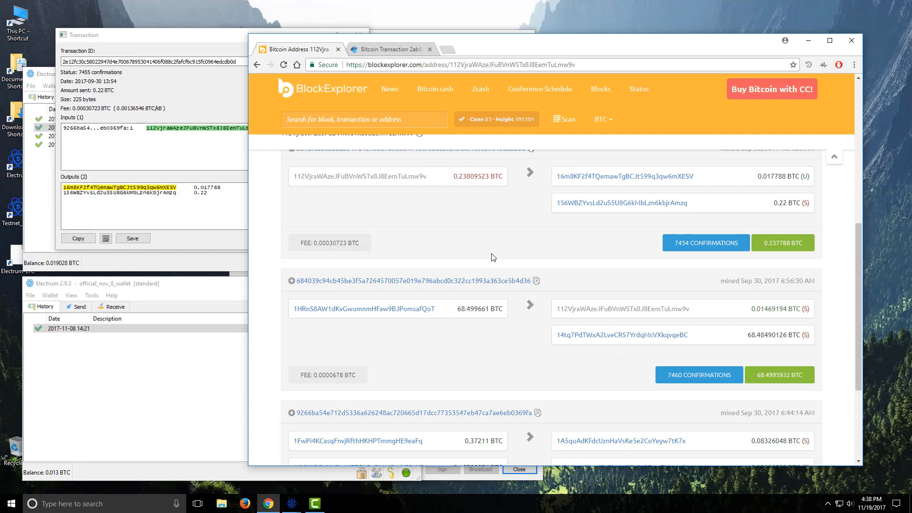
mouse_move(482, 253)
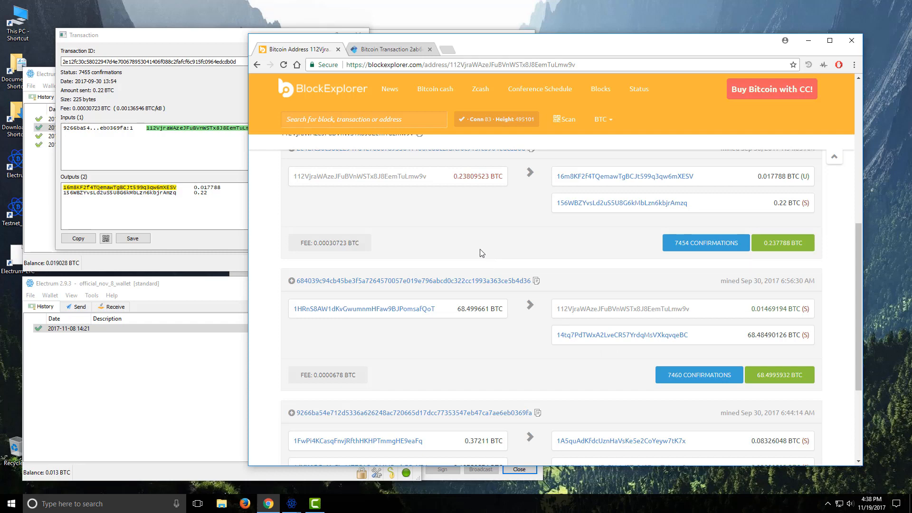
scroll("up", 3)
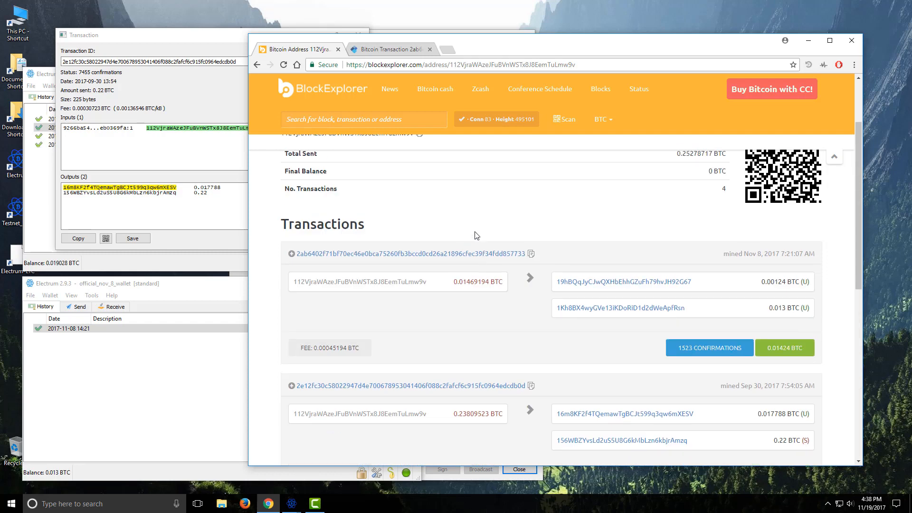
scroll("up", 3)
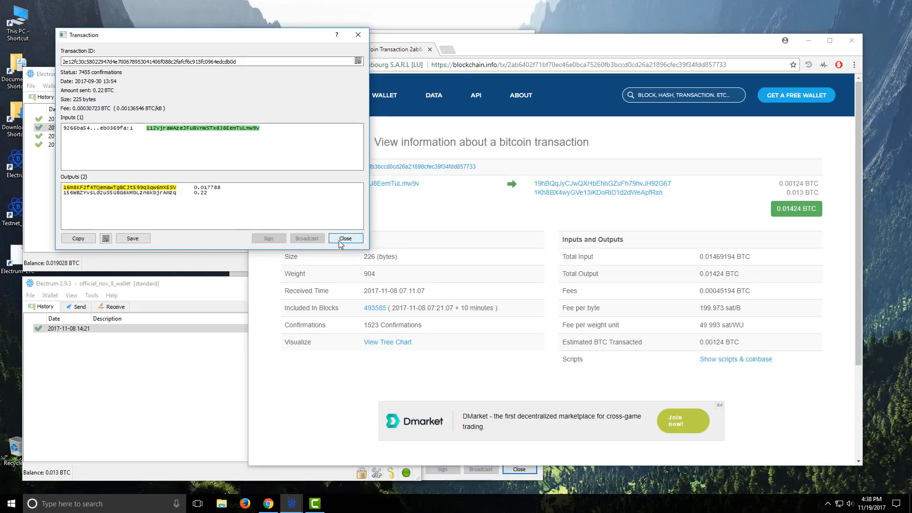
left_click(345, 238)
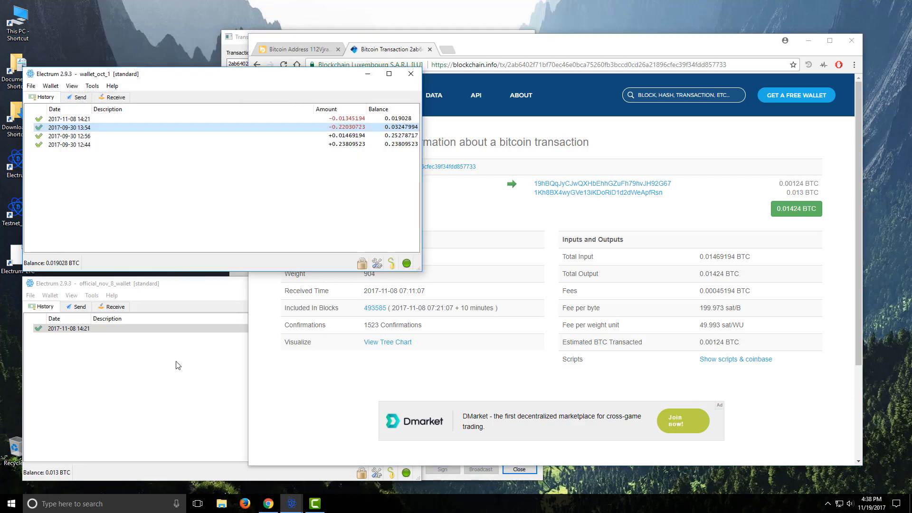